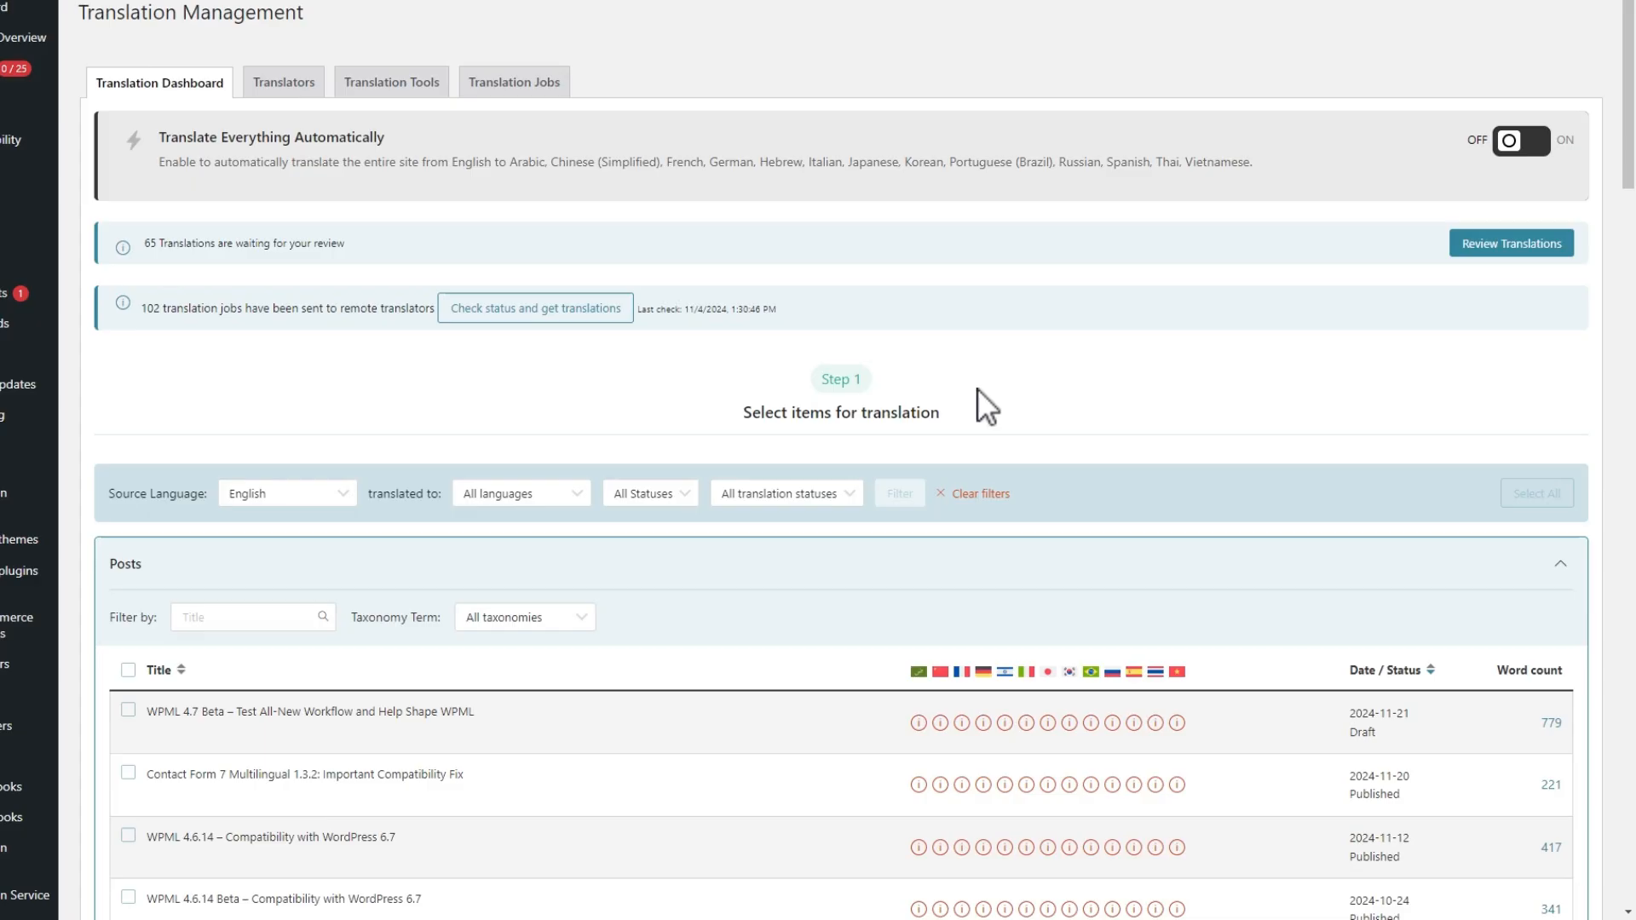
Select the four newest posts (1,758 words total) and bring up their translation options.
{"action": "scroll", "scroll_direction": "up", "scroll_amount": 3}
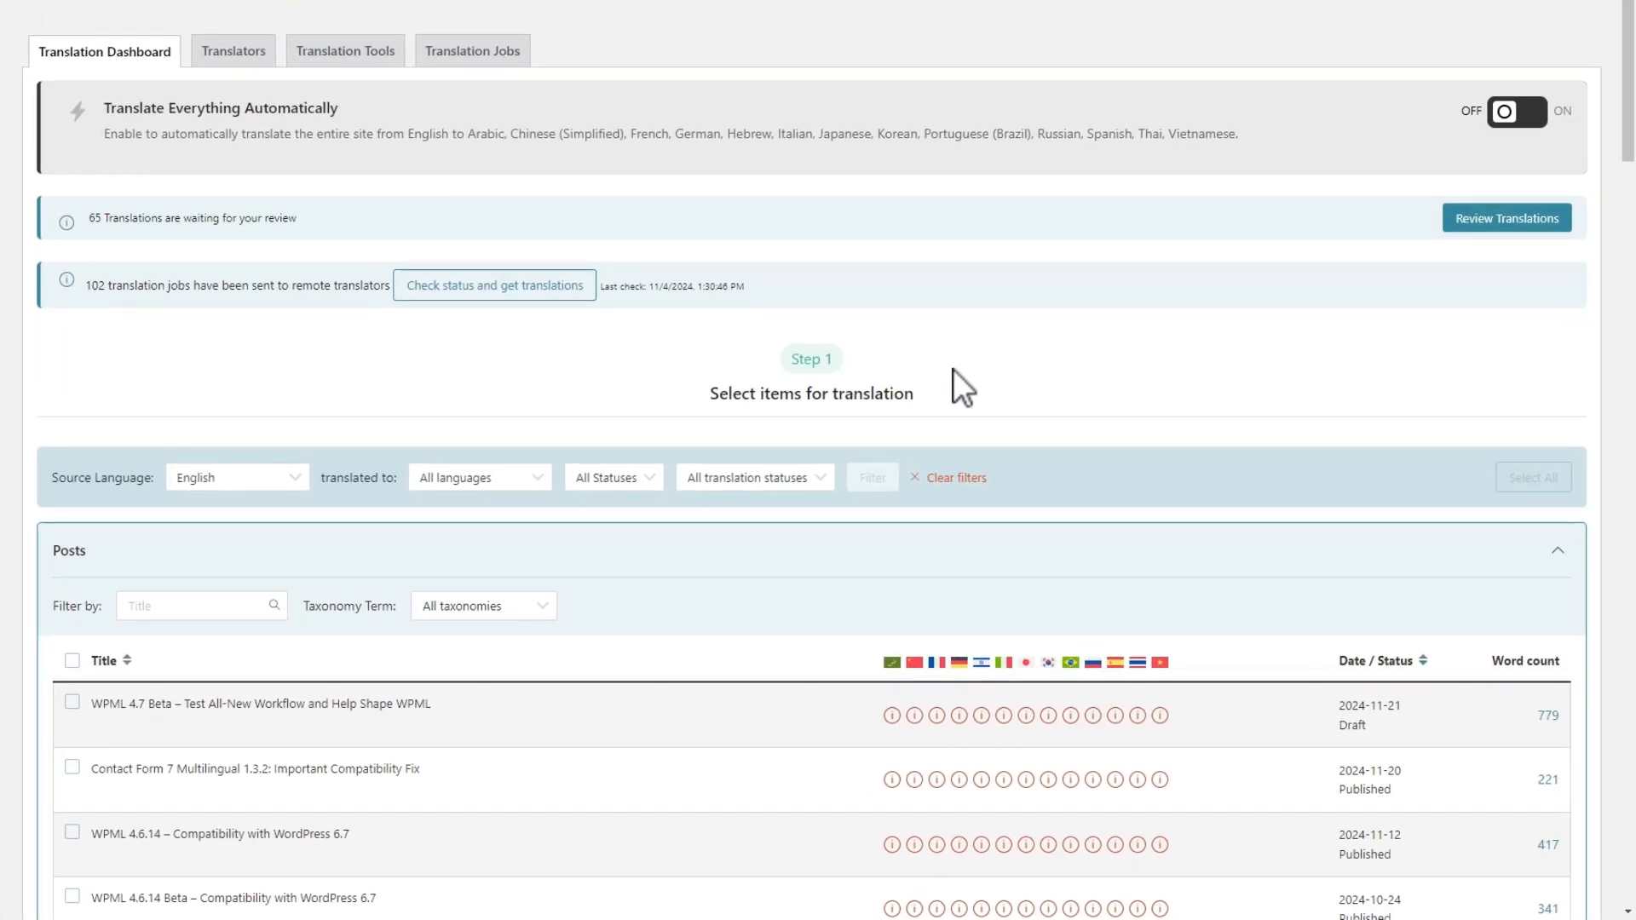
{"action": "scroll", "scroll_direction": "down", "scroll_amount": 3}
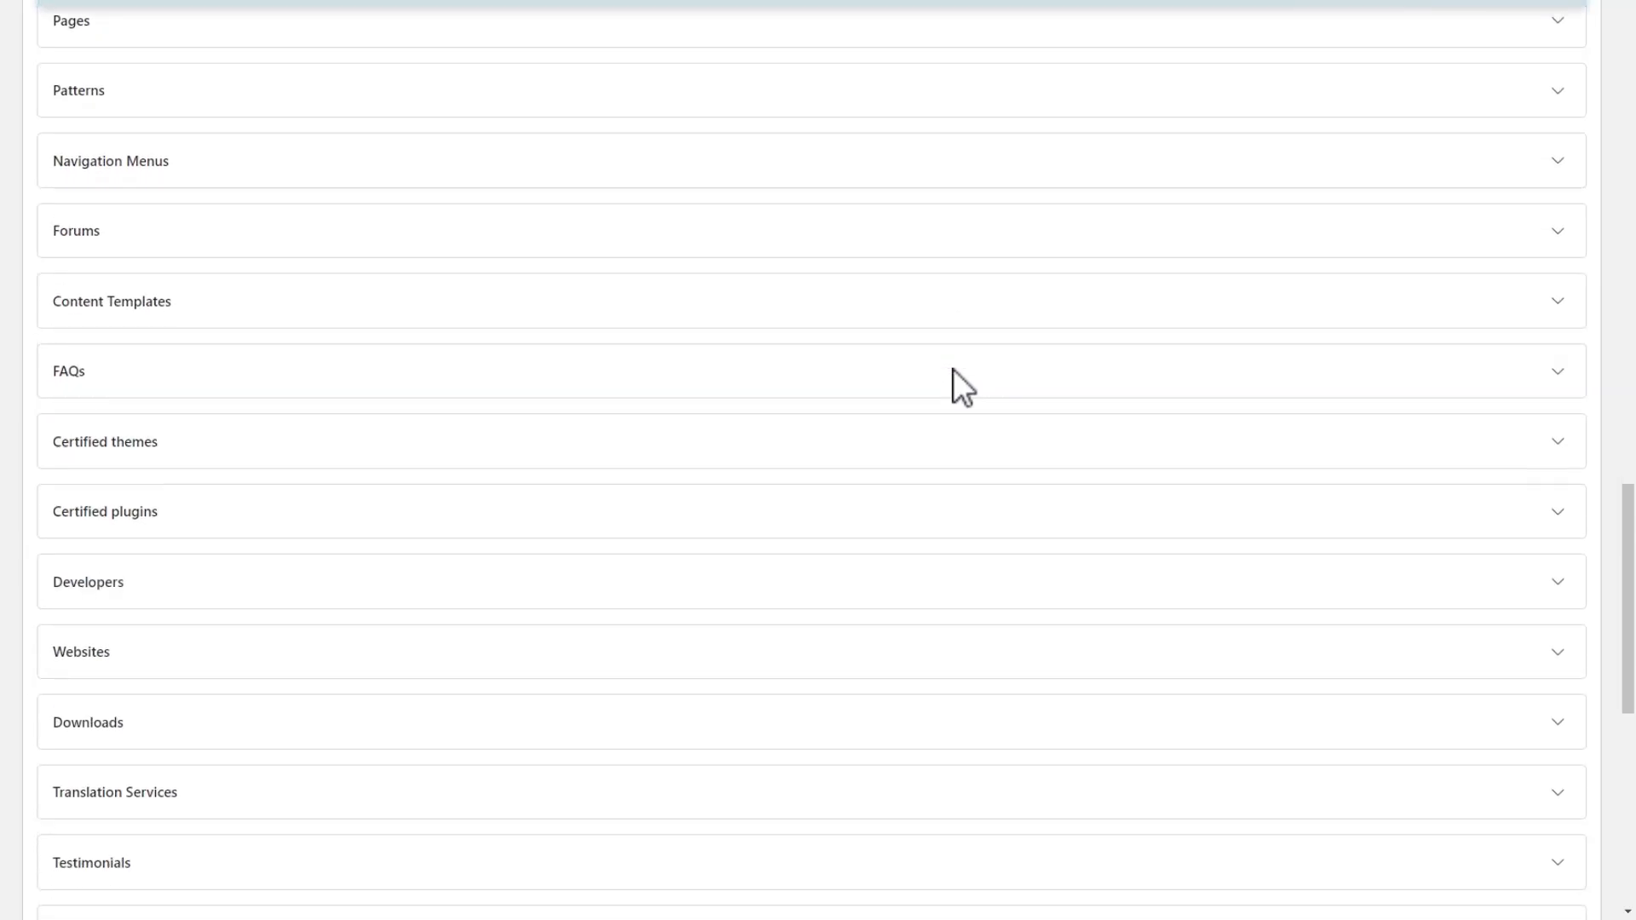
{"action": "scroll", "scroll_direction": "down", "scroll_amount": 3}
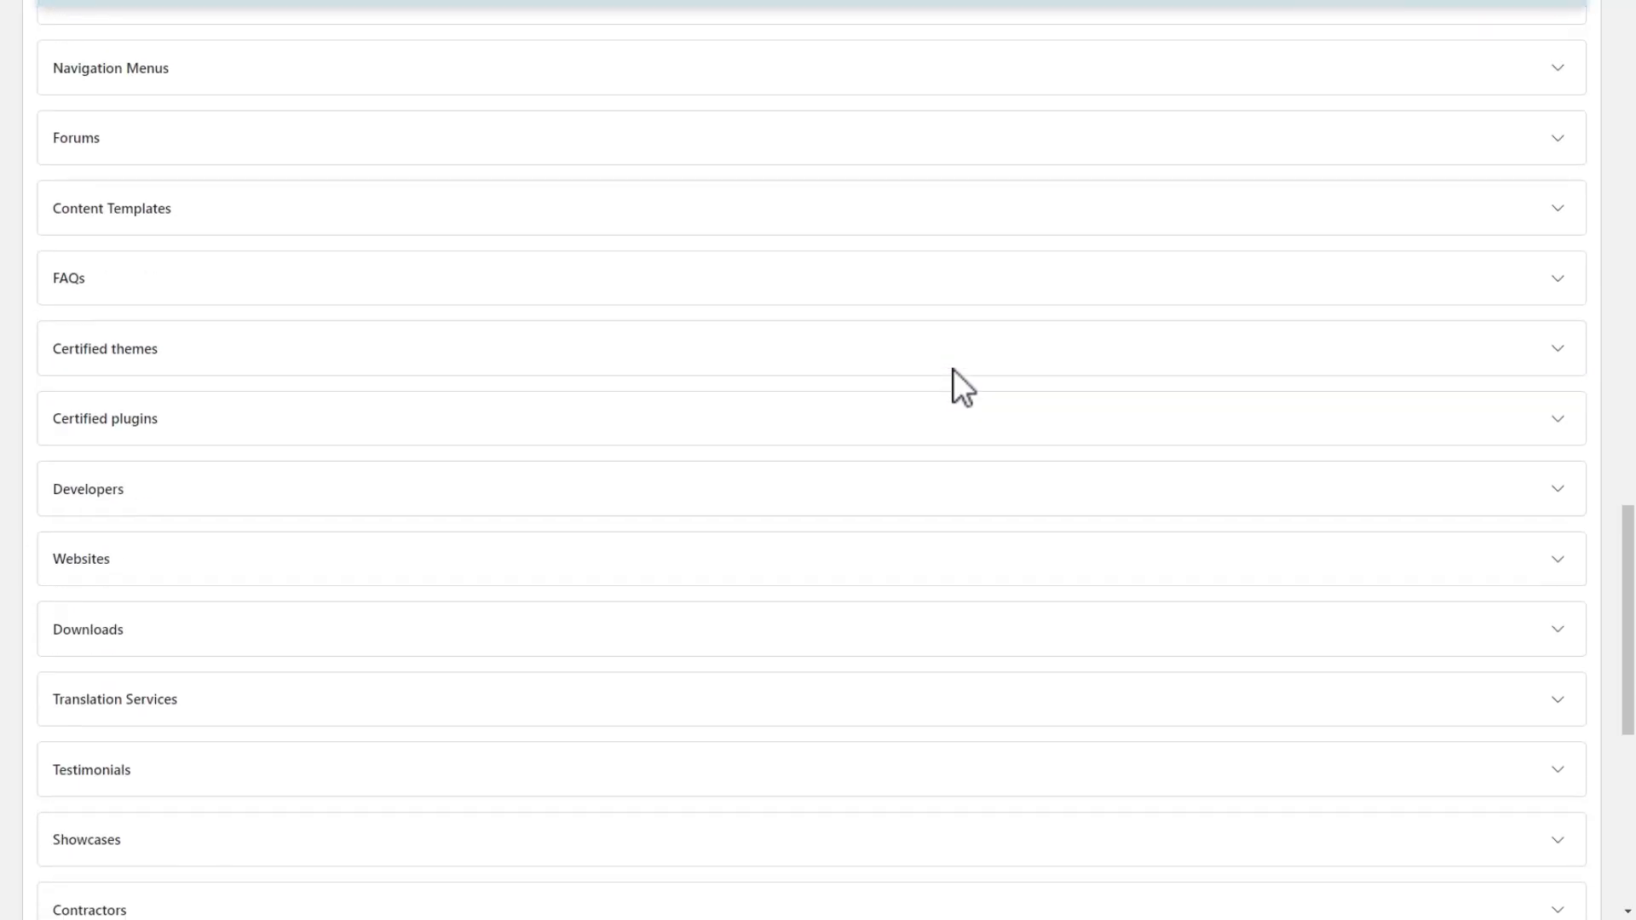
{"action": "scroll", "scroll_direction": "down", "scroll_amount": 3}
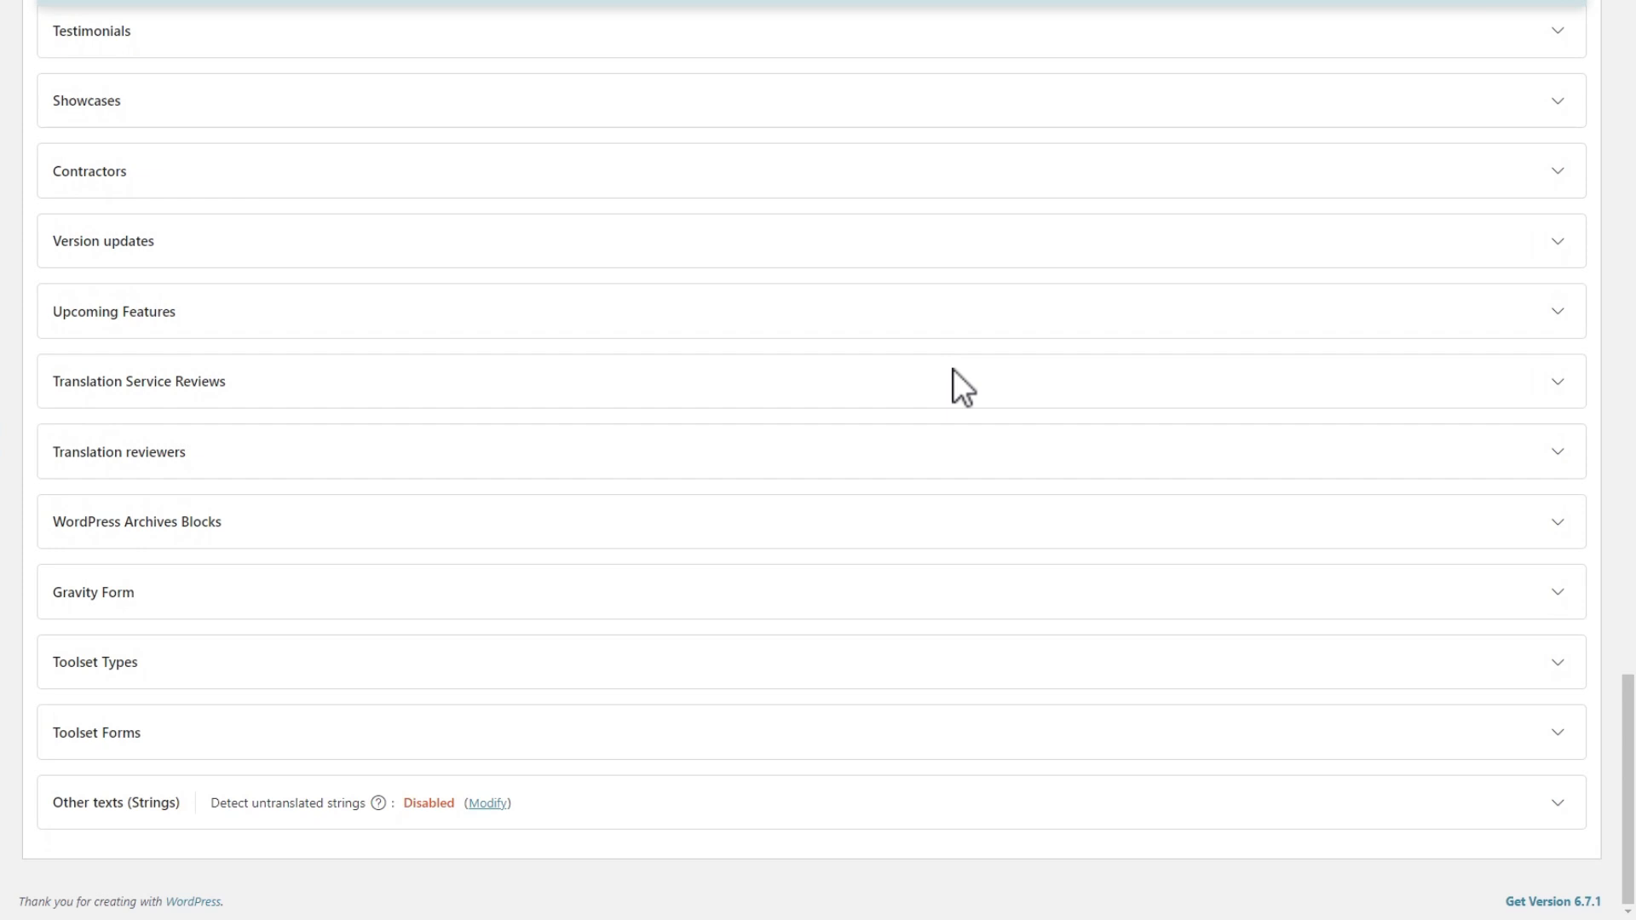
{"action": "scroll", "scroll_direction": "up", "scroll_amount": 3}
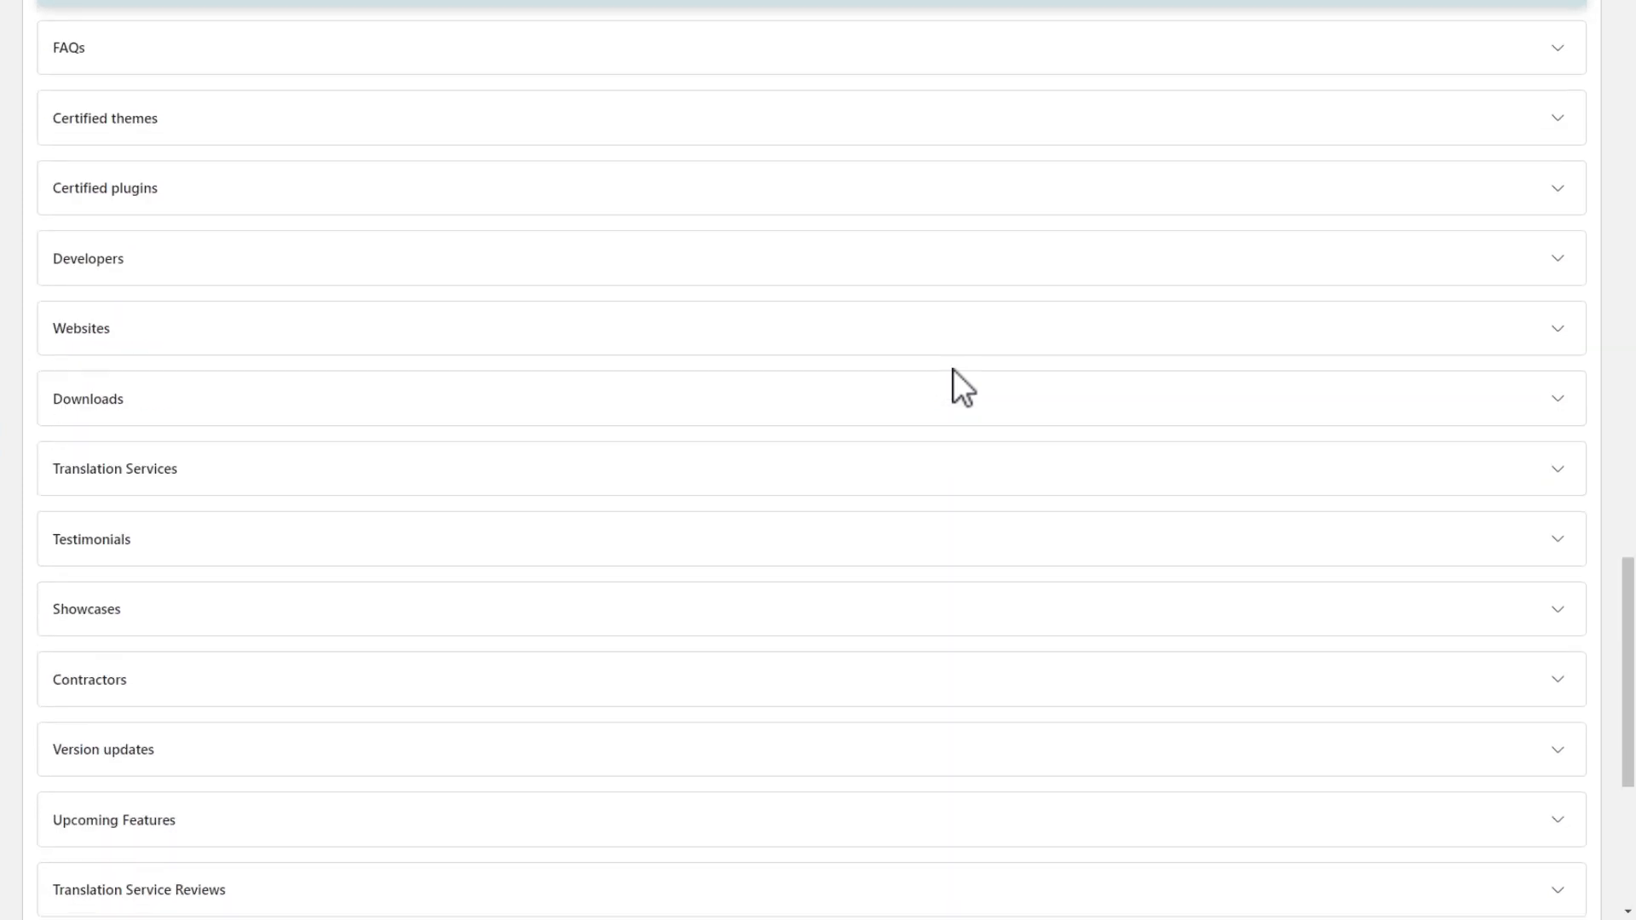
{"action": "scroll", "scroll_direction": "up", "scroll_amount": 3}
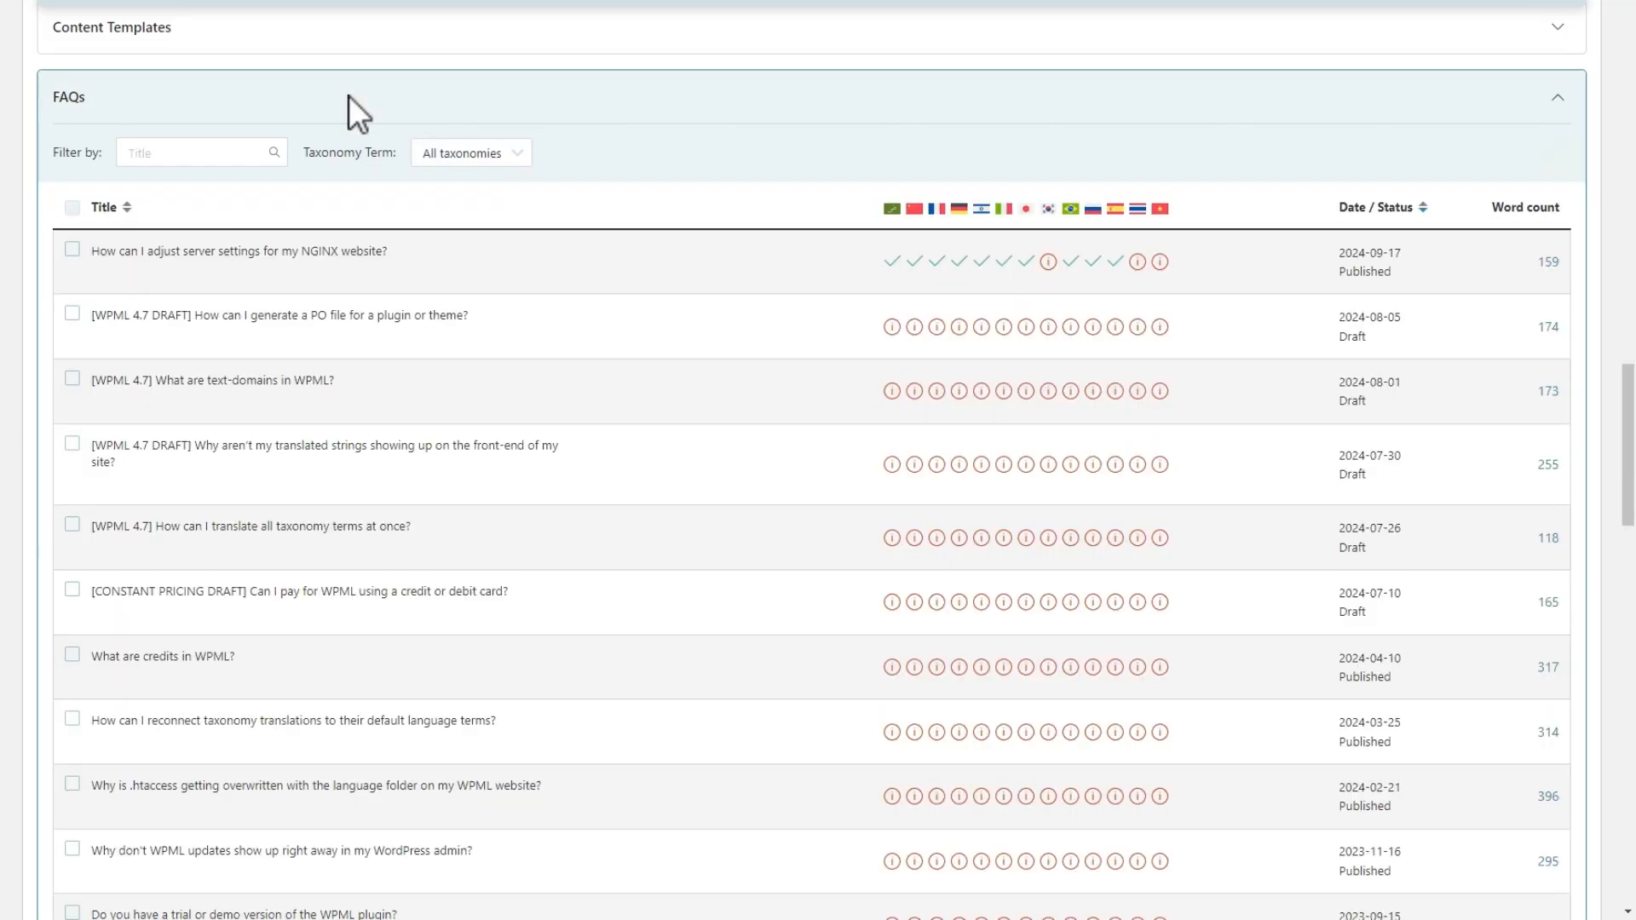
{"action": "left_click", "coordinate": [72, 250]}
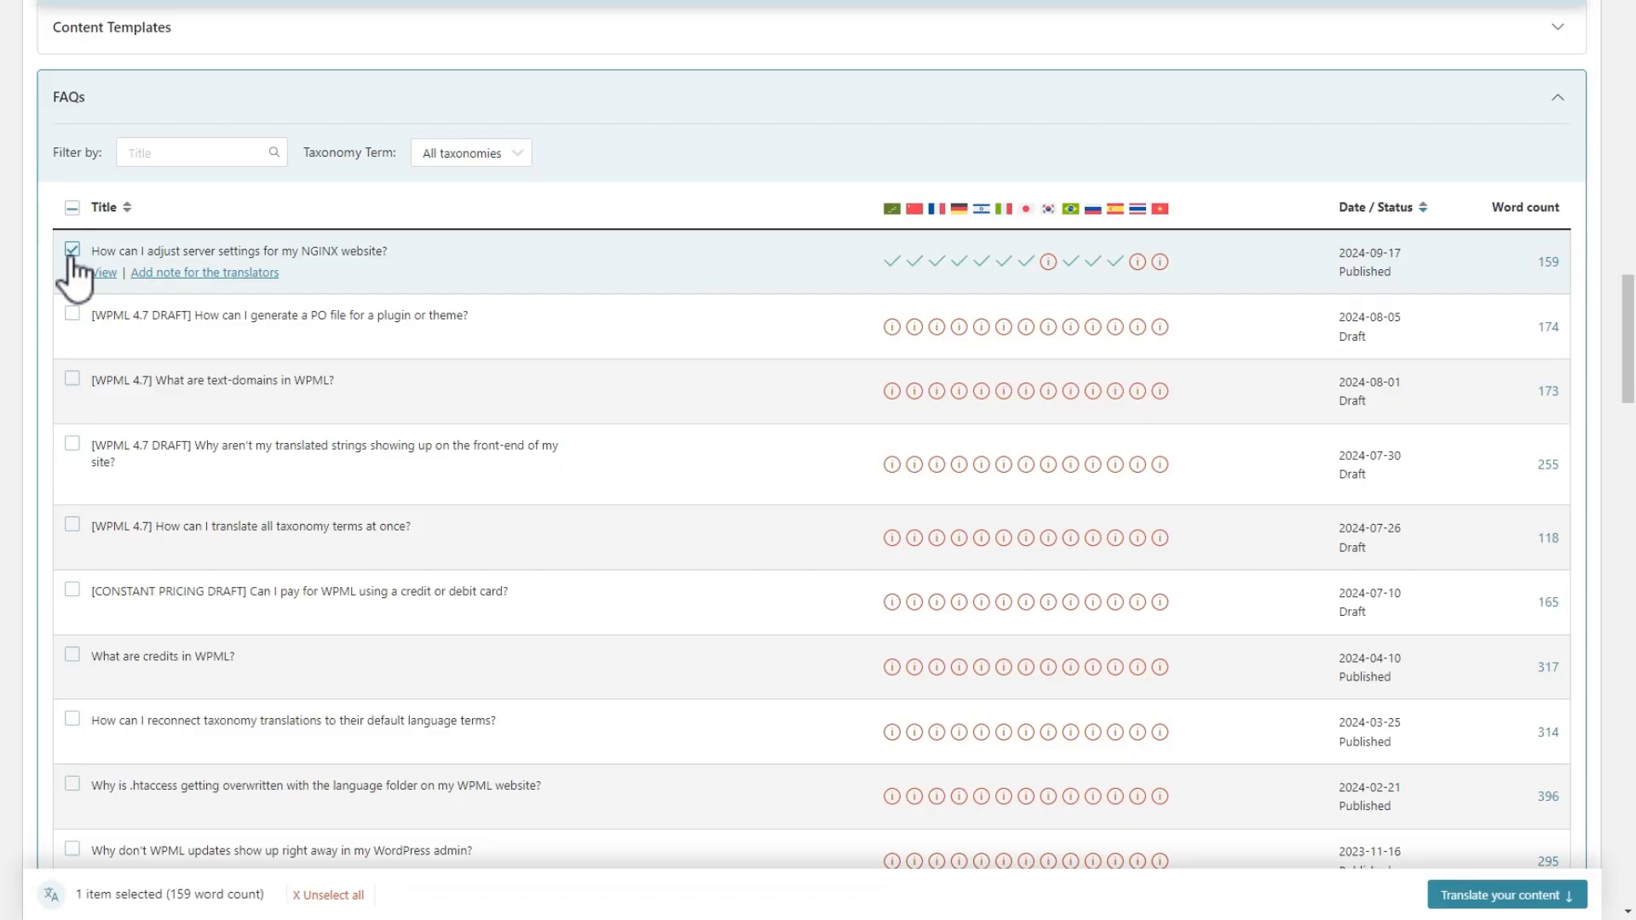
{"action": "left_click", "coordinate": [71, 250]}
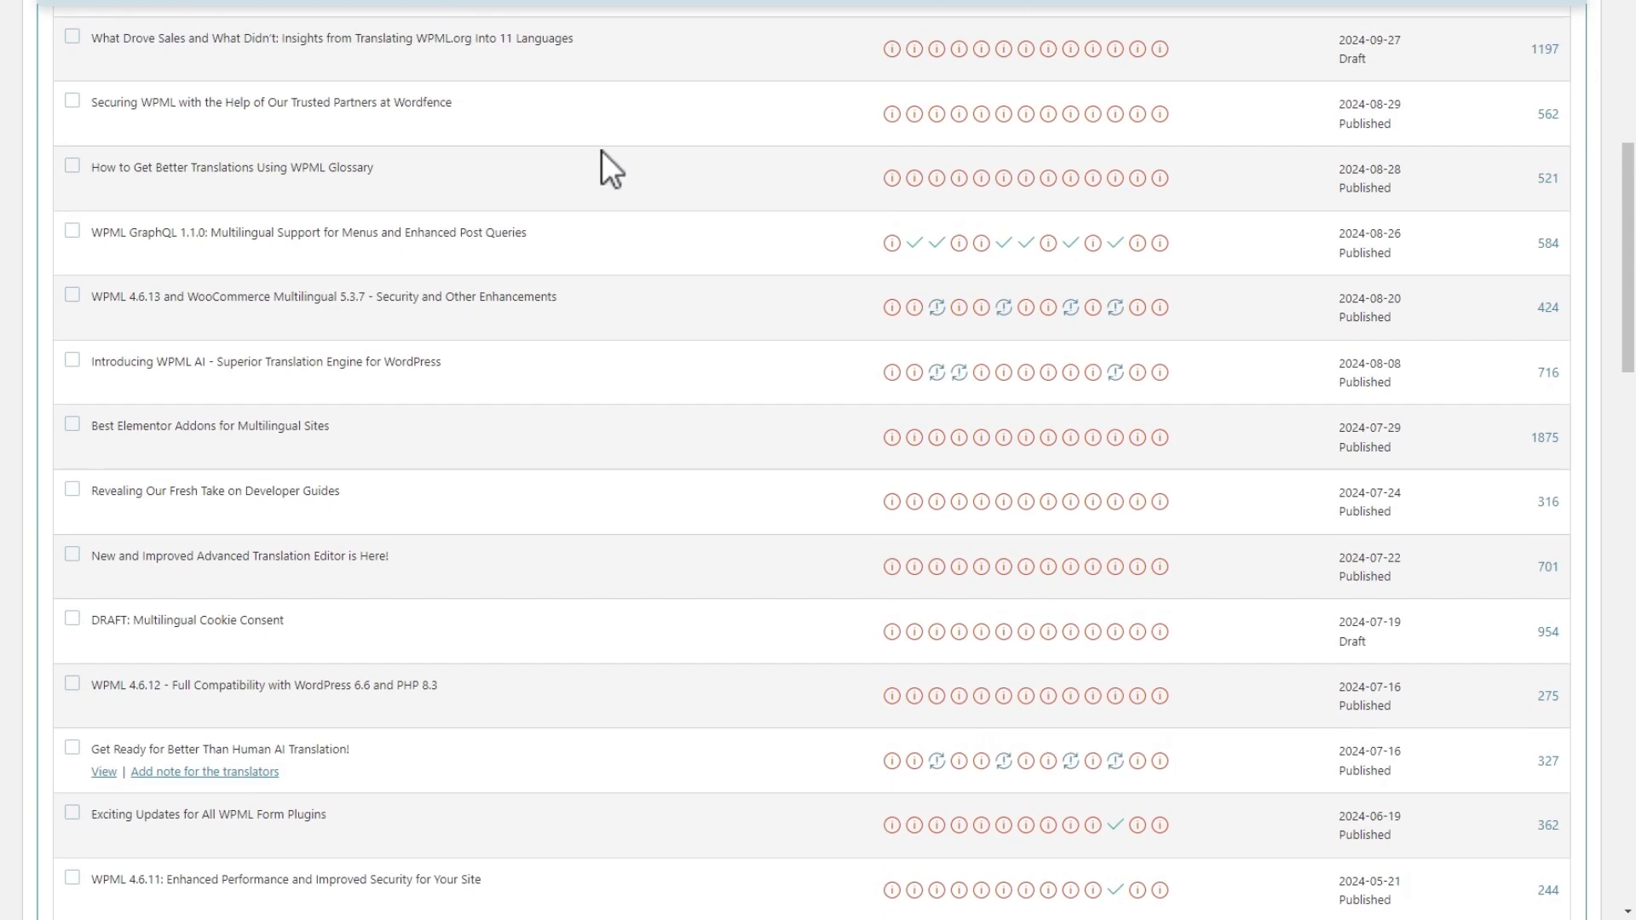
{"action": "scroll", "scroll_direction": "up", "scroll_amount": 3}
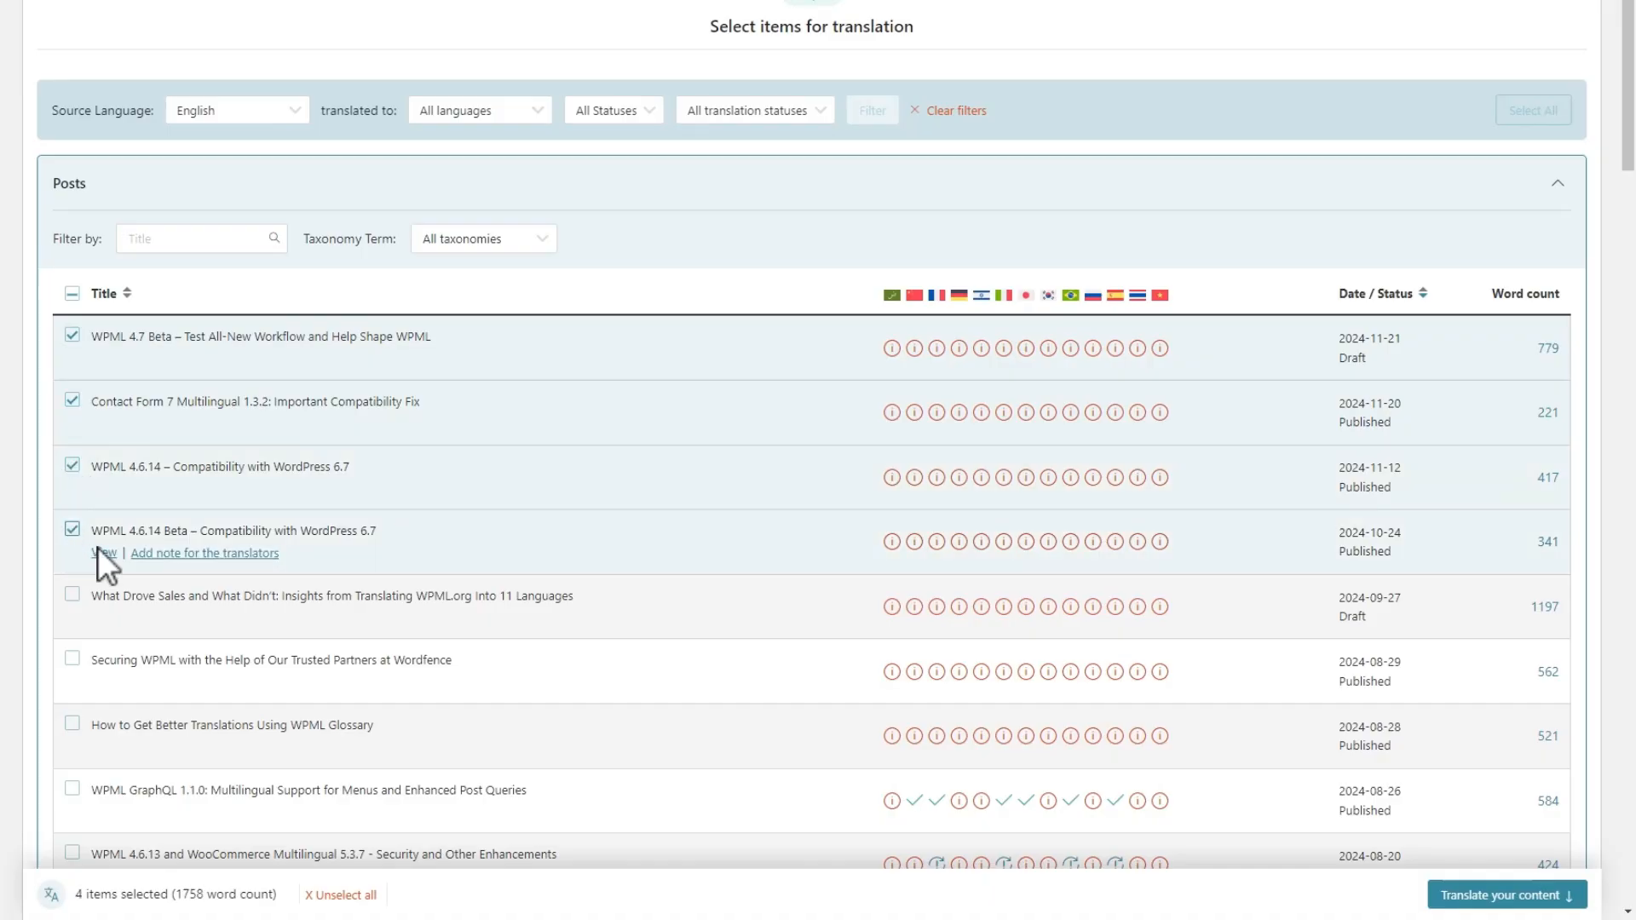
{"action": "left_click", "coordinate": [1506, 894]}
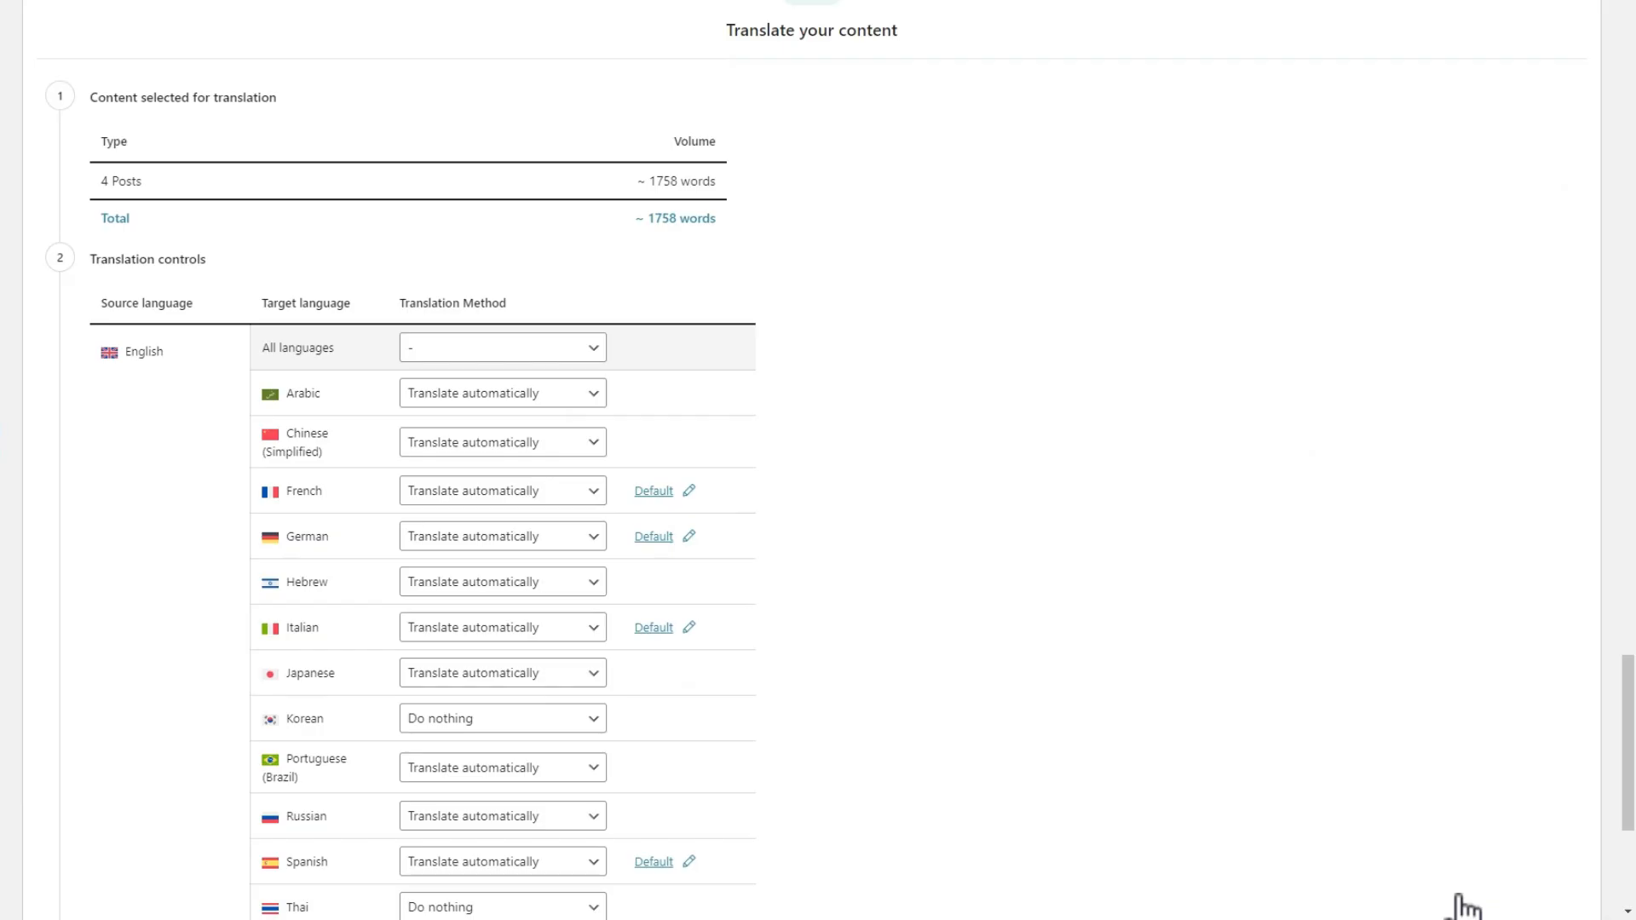
{"action": "mouse_move", "coordinate": [449, 199]}
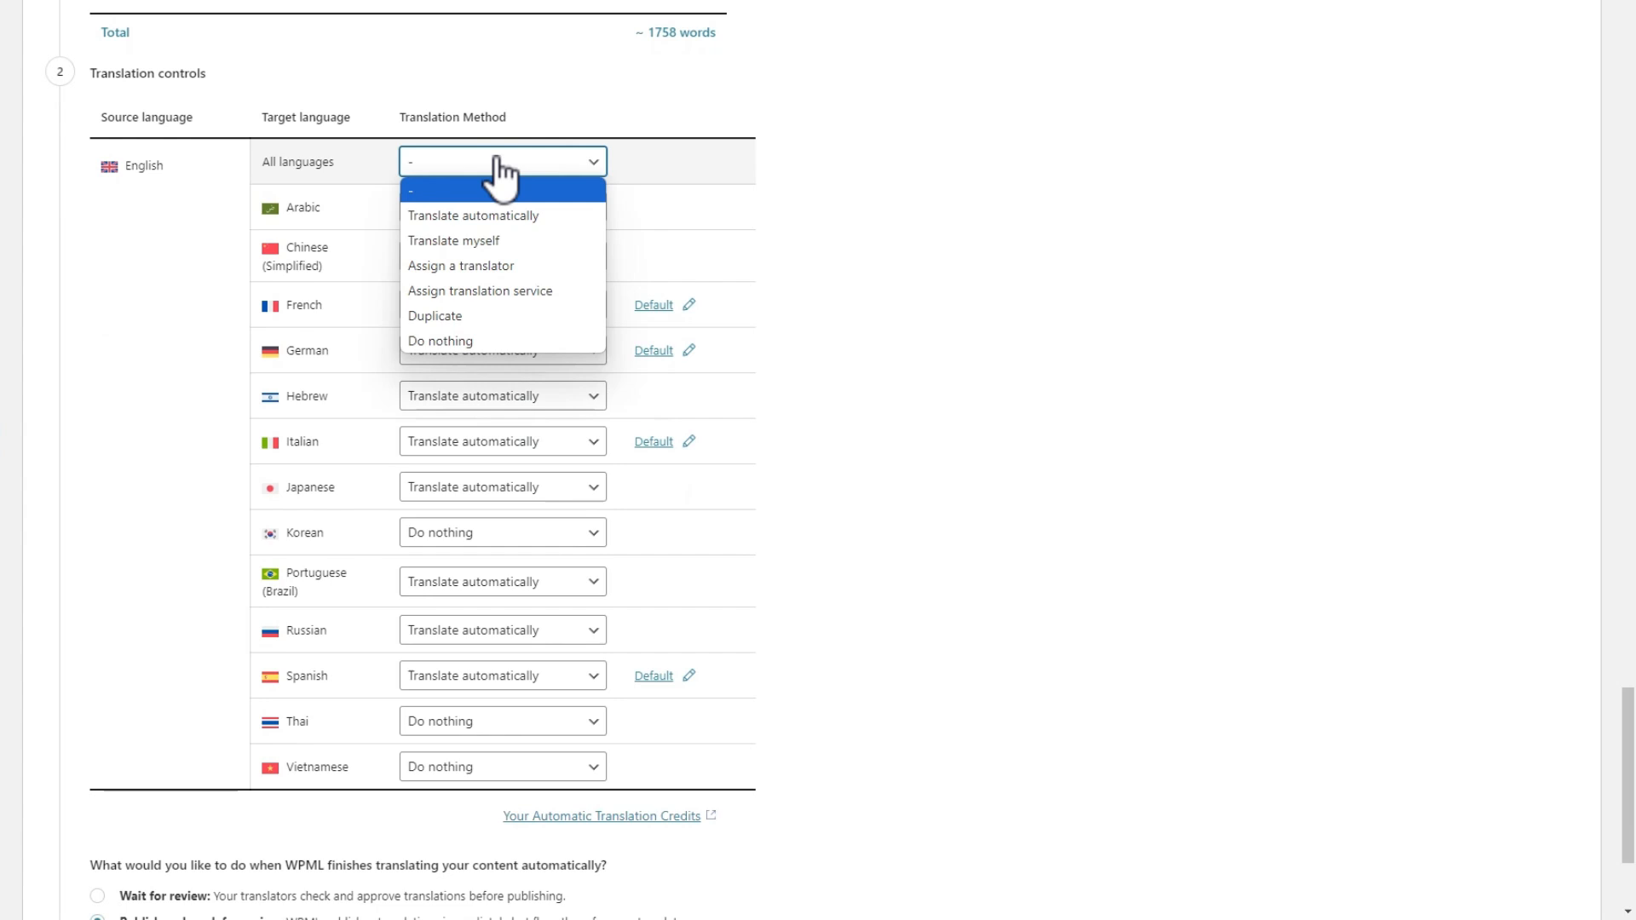
Set all languages to Translate automatically, send the four posts, and dismiss the confirmation dialog.
{"action": "left_click", "coordinate": [473, 215]}
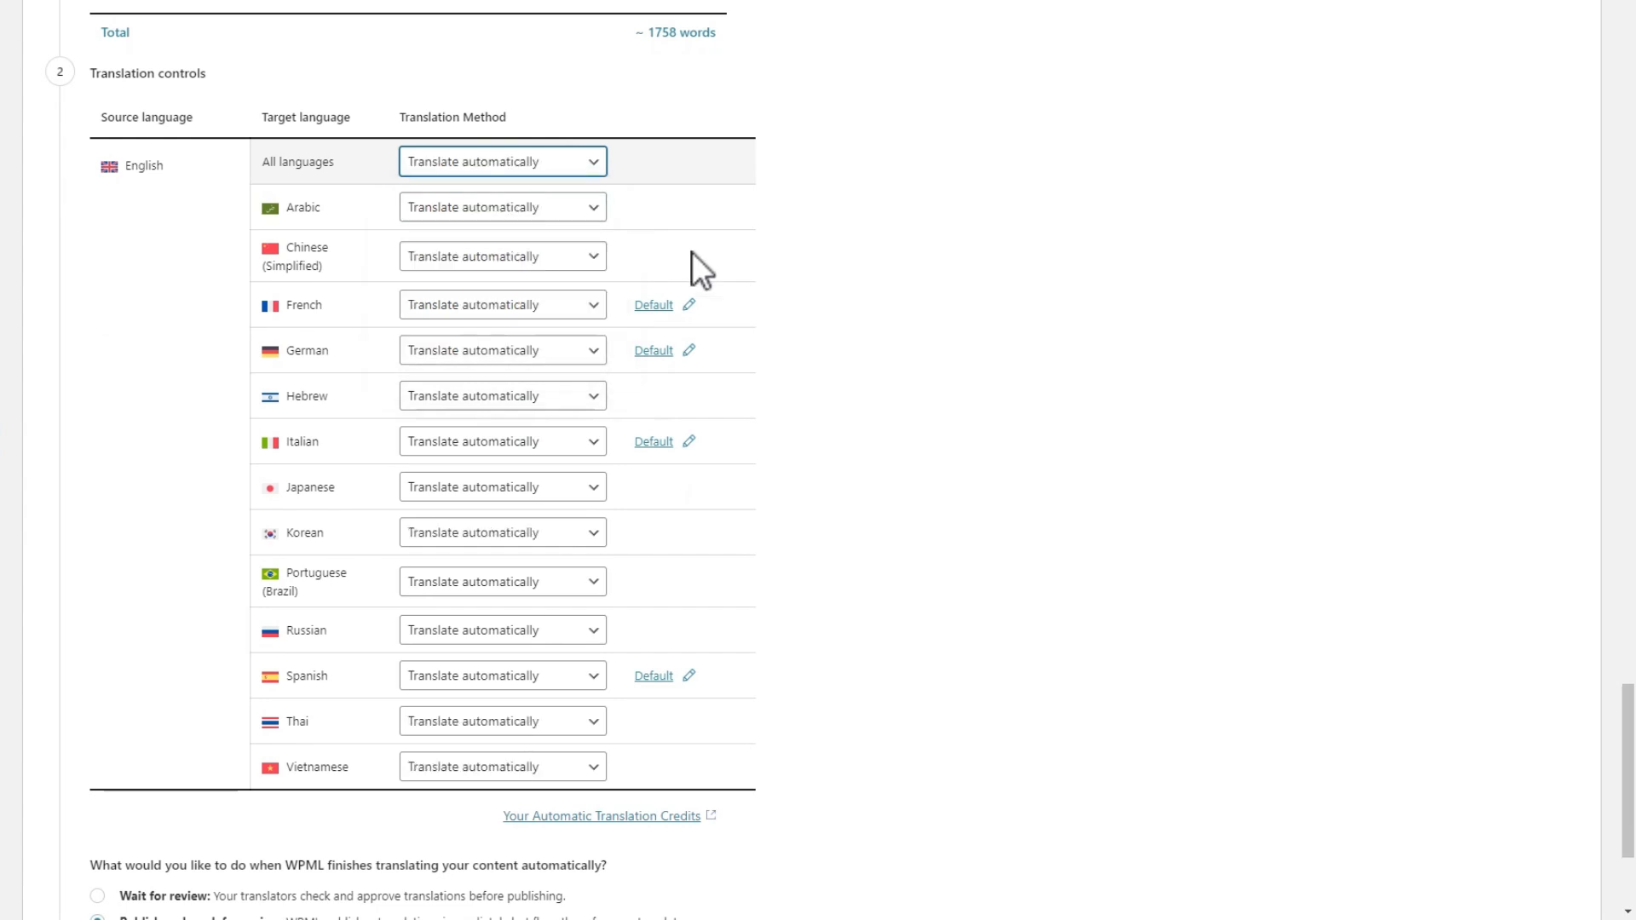
{"action": "scroll", "scroll_direction": "down", "scroll_amount": 3}
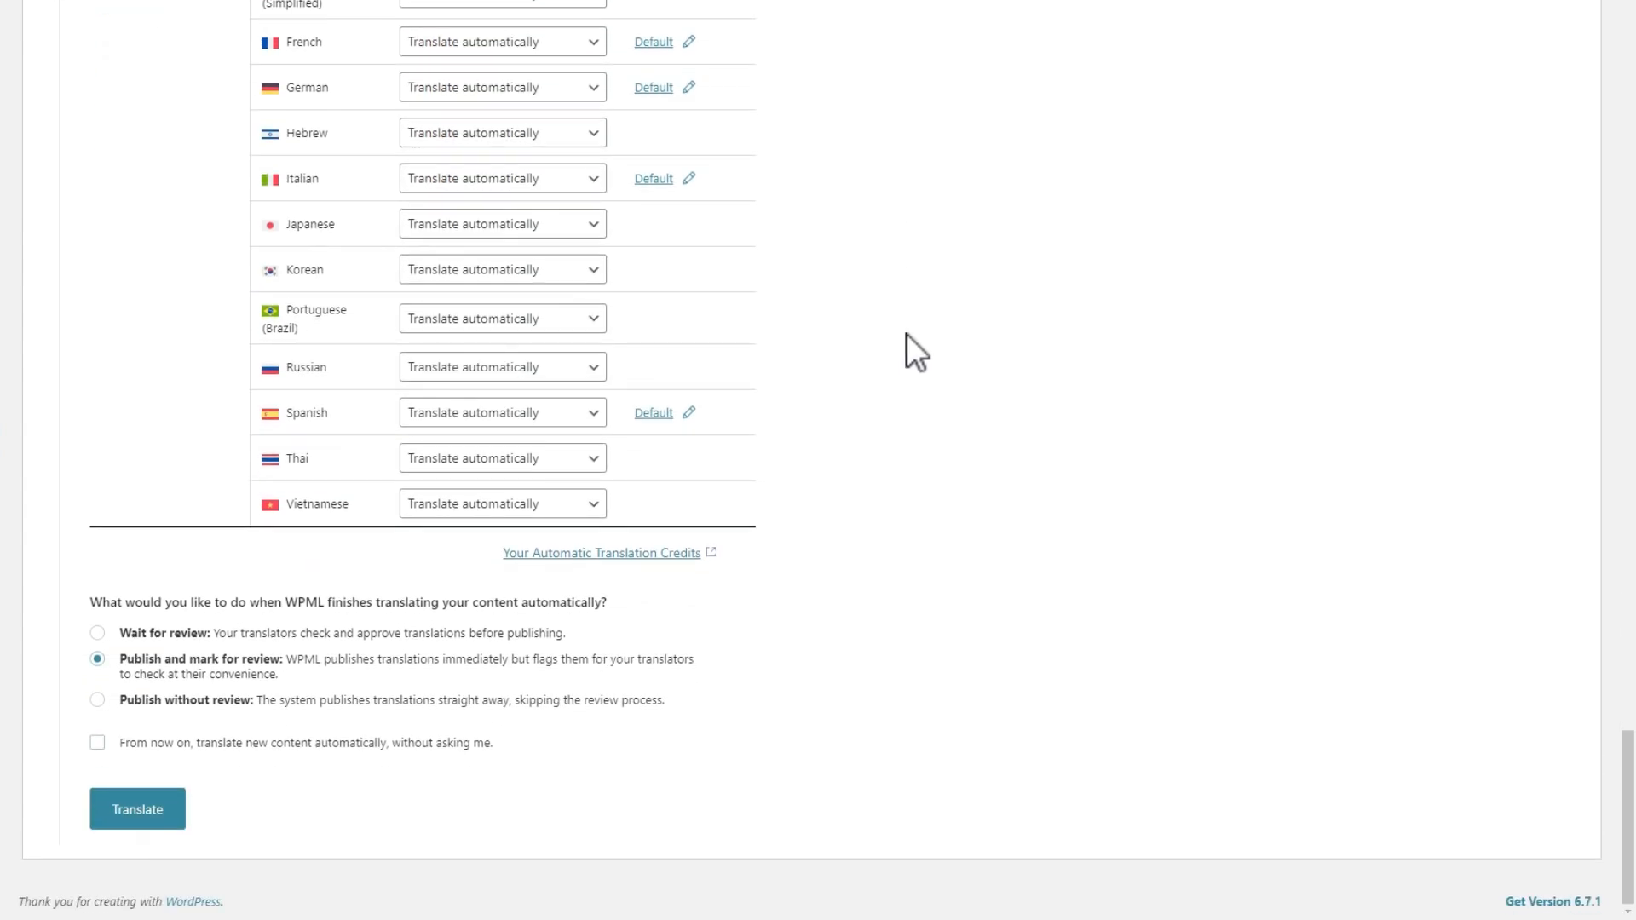
{"action": "left_click", "coordinate": [136, 808]}
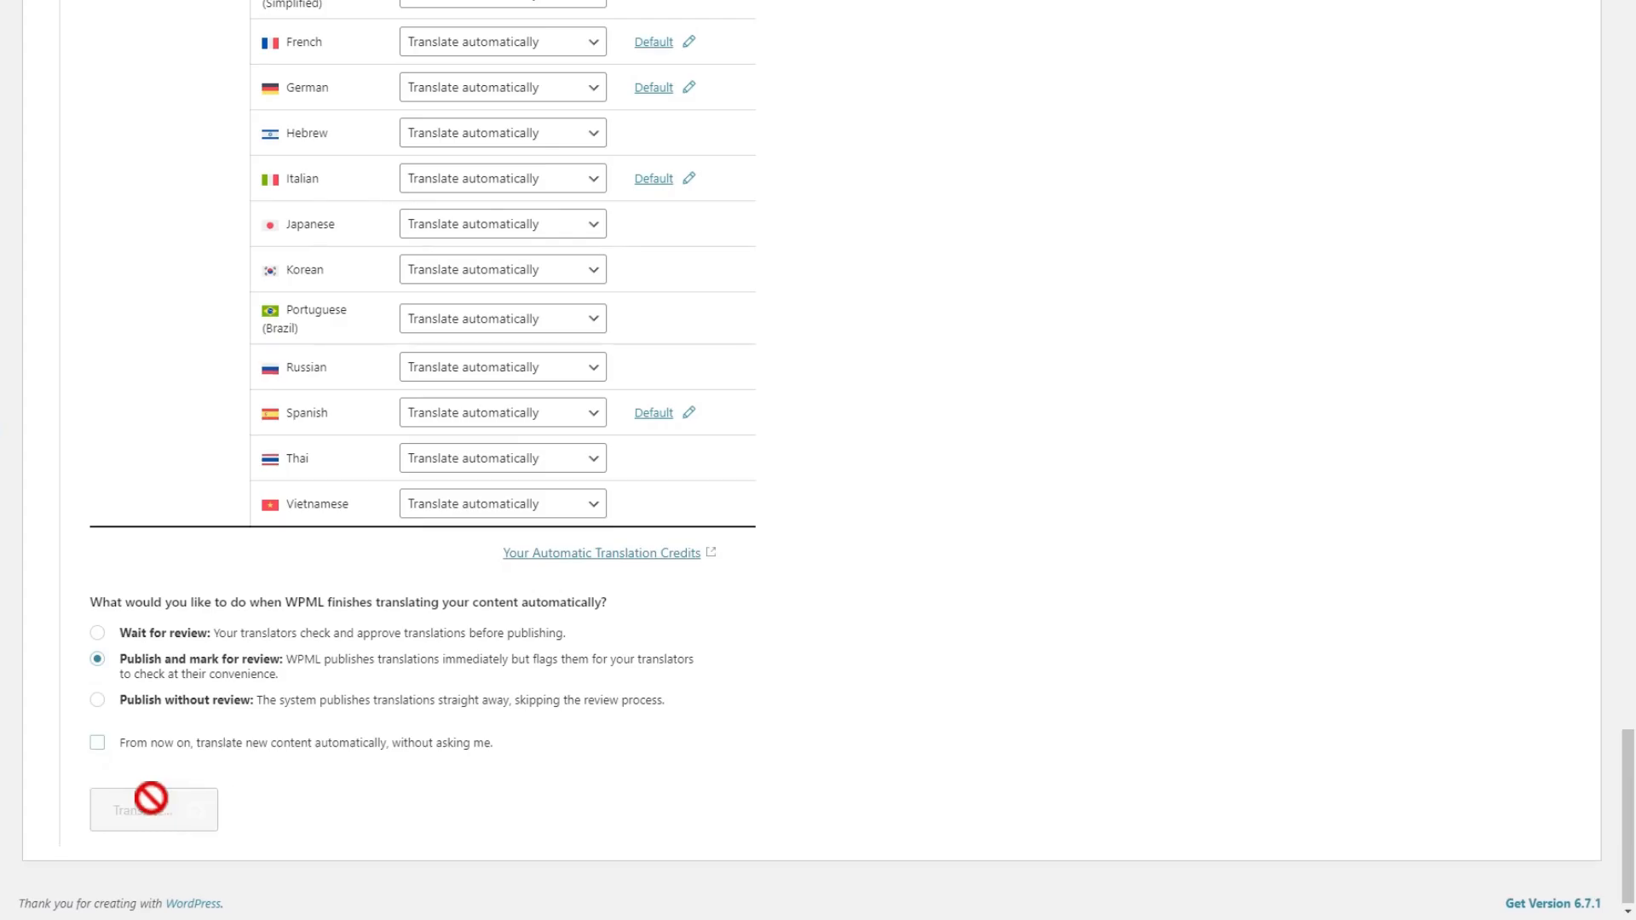
{"action": "left_click", "coordinate": [153, 809]}
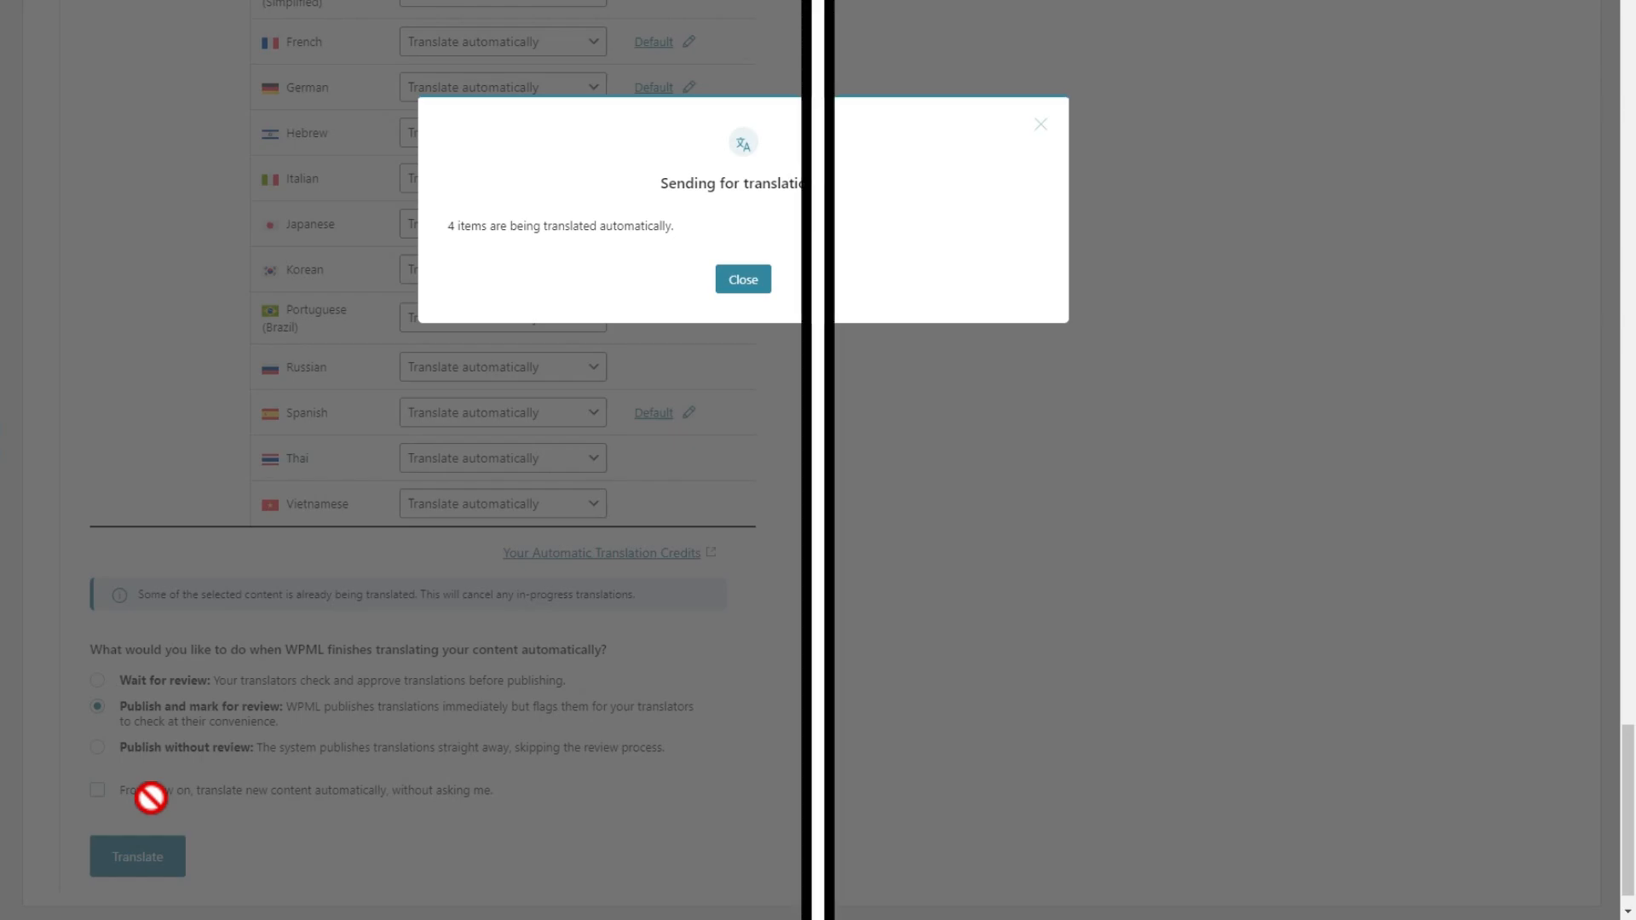
{"action": "left_click", "coordinate": [742, 279]}
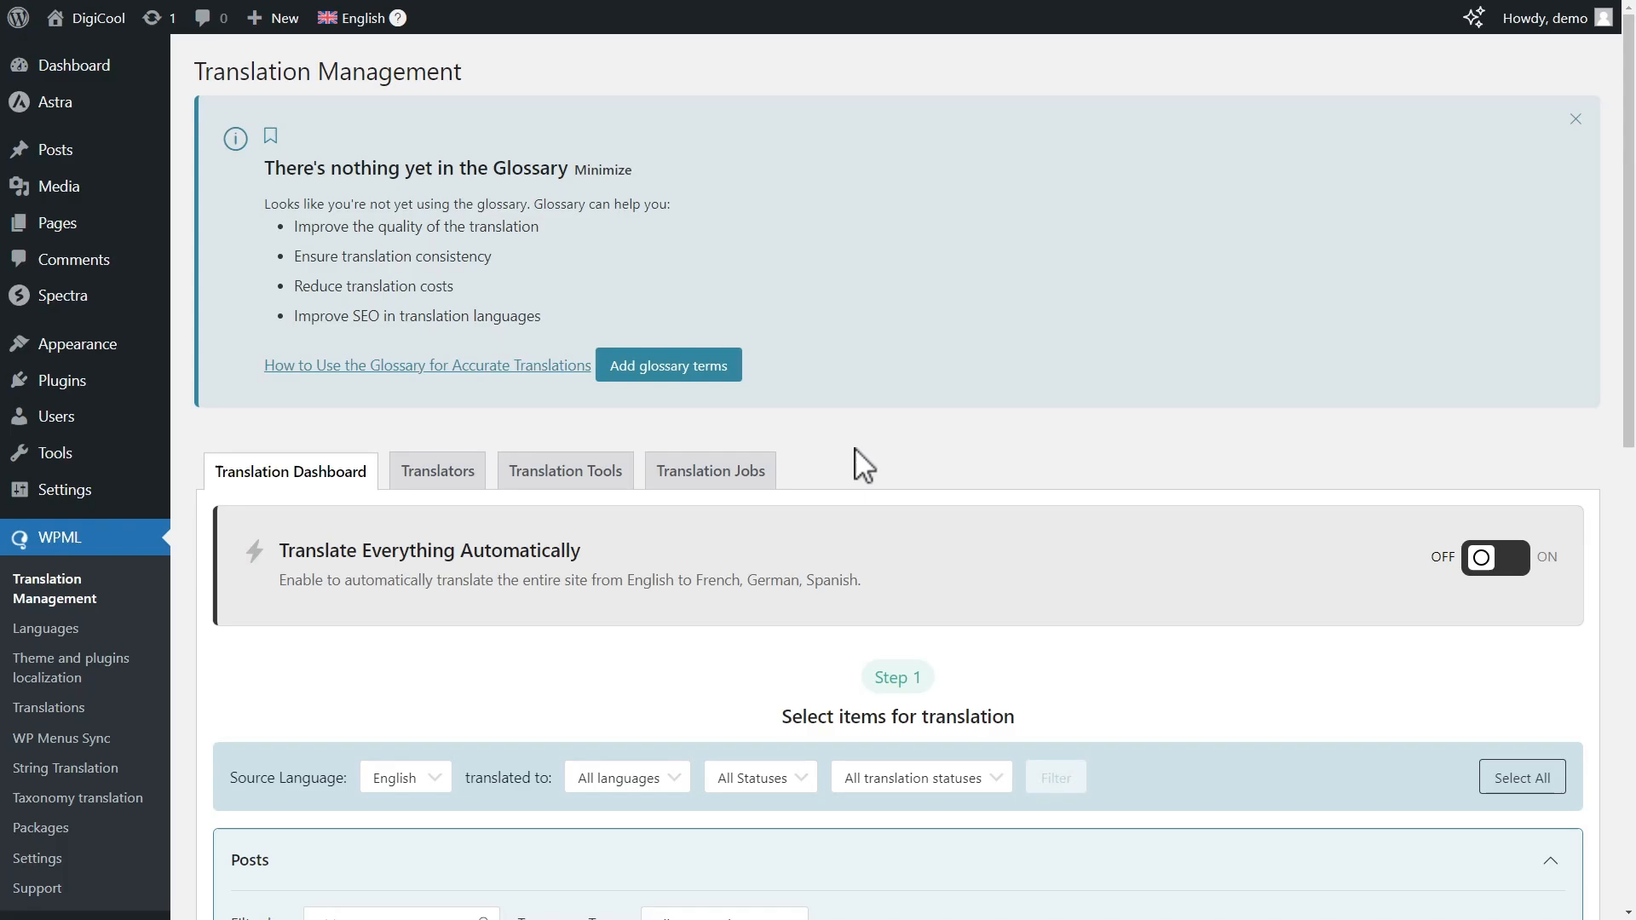
Scroll through Translation Management to the Other texts (Strings) section.
{"action": "scroll", "scroll_direction": "down", "scroll_amount": 3}
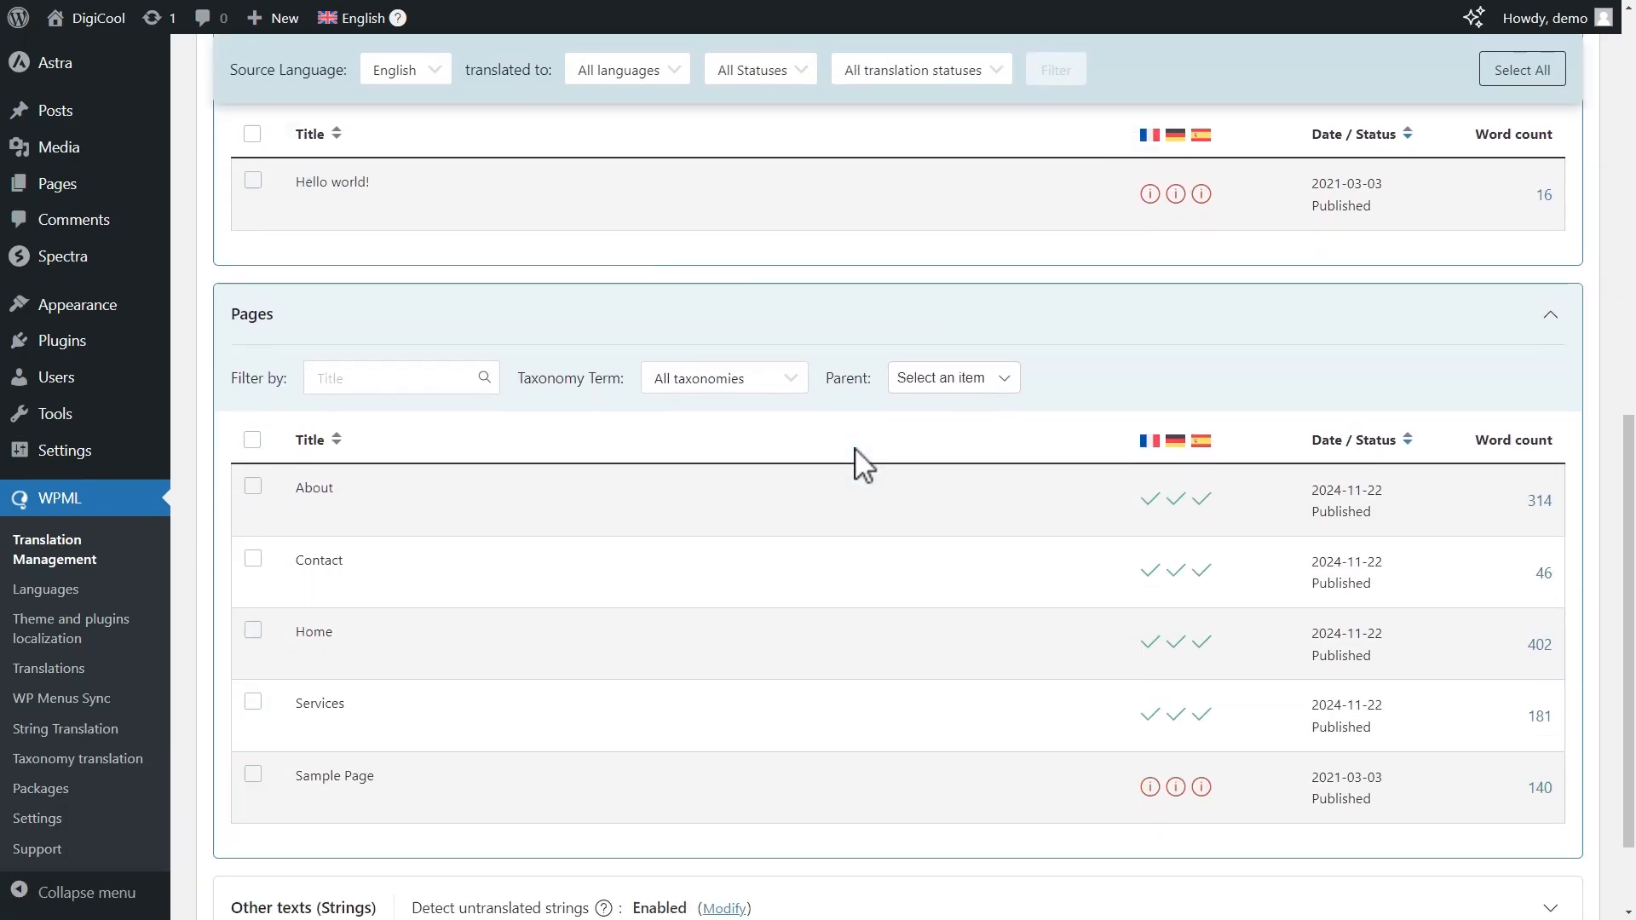
{"action": "scroll", "scroll_direction": "down", "scroll_amount": 3}
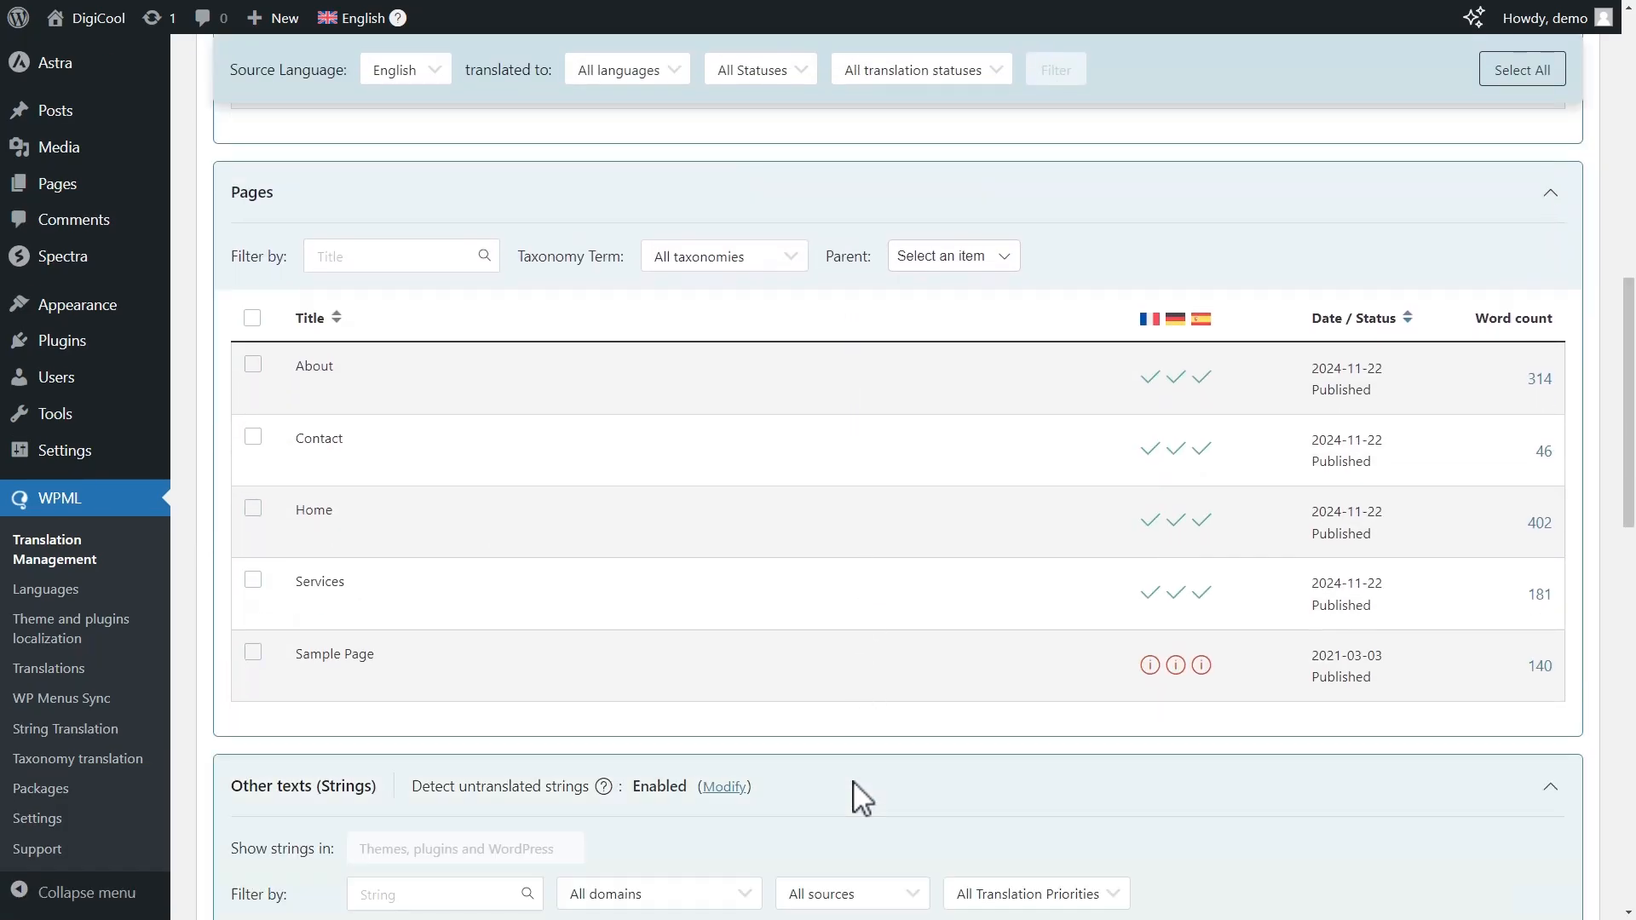
{"action": "scroll", "scroll_direction": "down", "scroll_amount": 3}
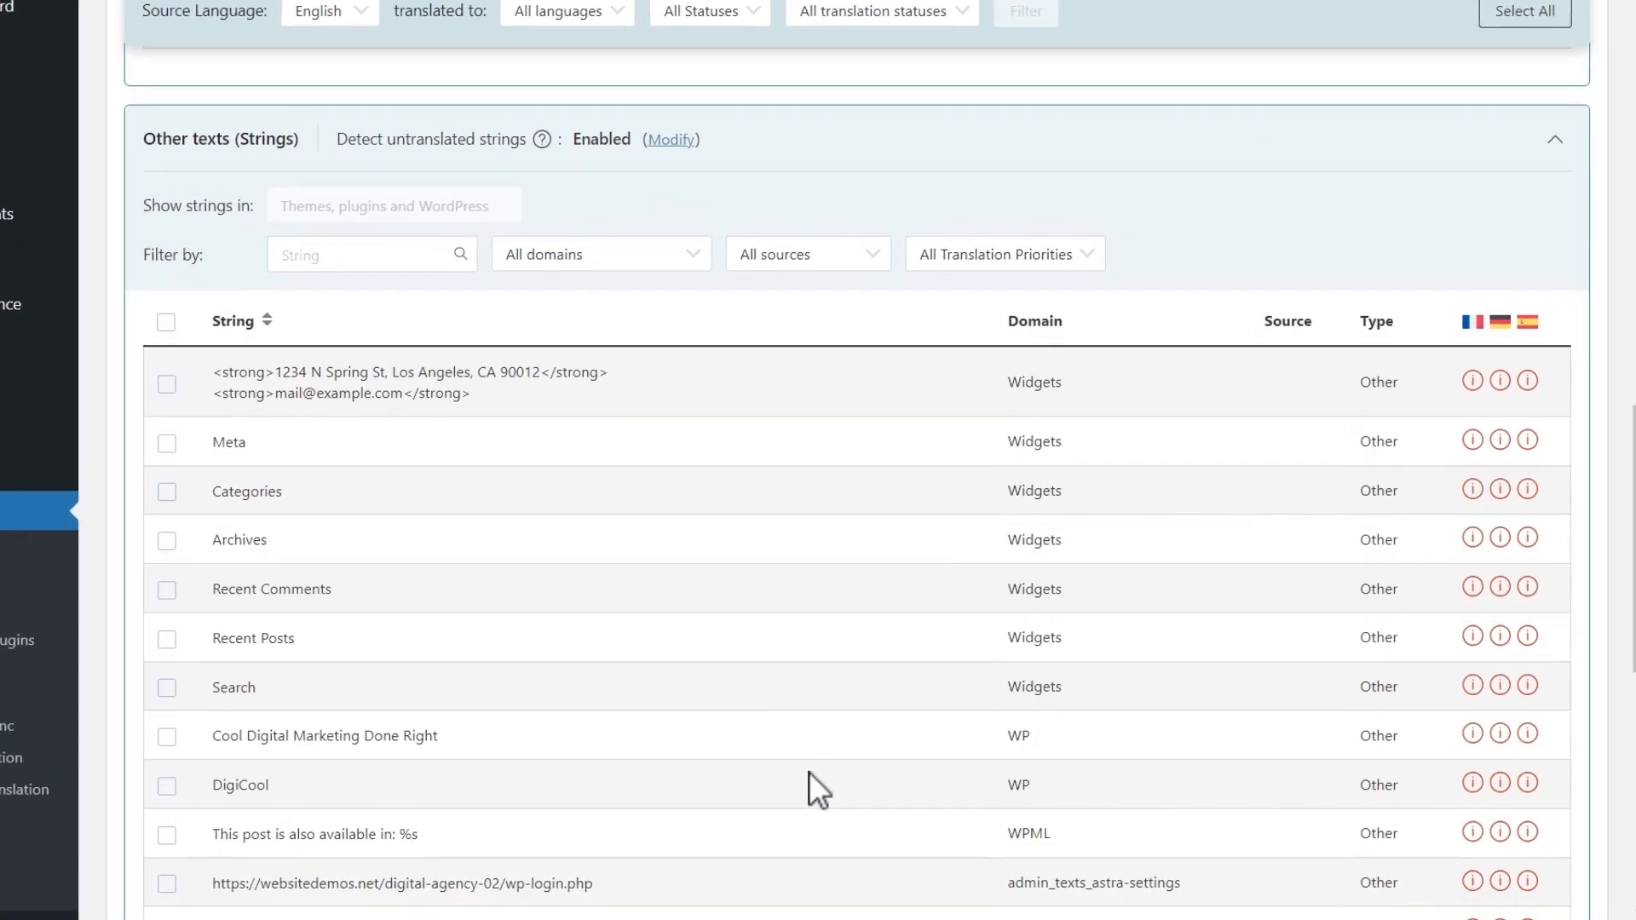
{"action": "scroll", "scroll_direction": "up", "scroll_amount": 3}
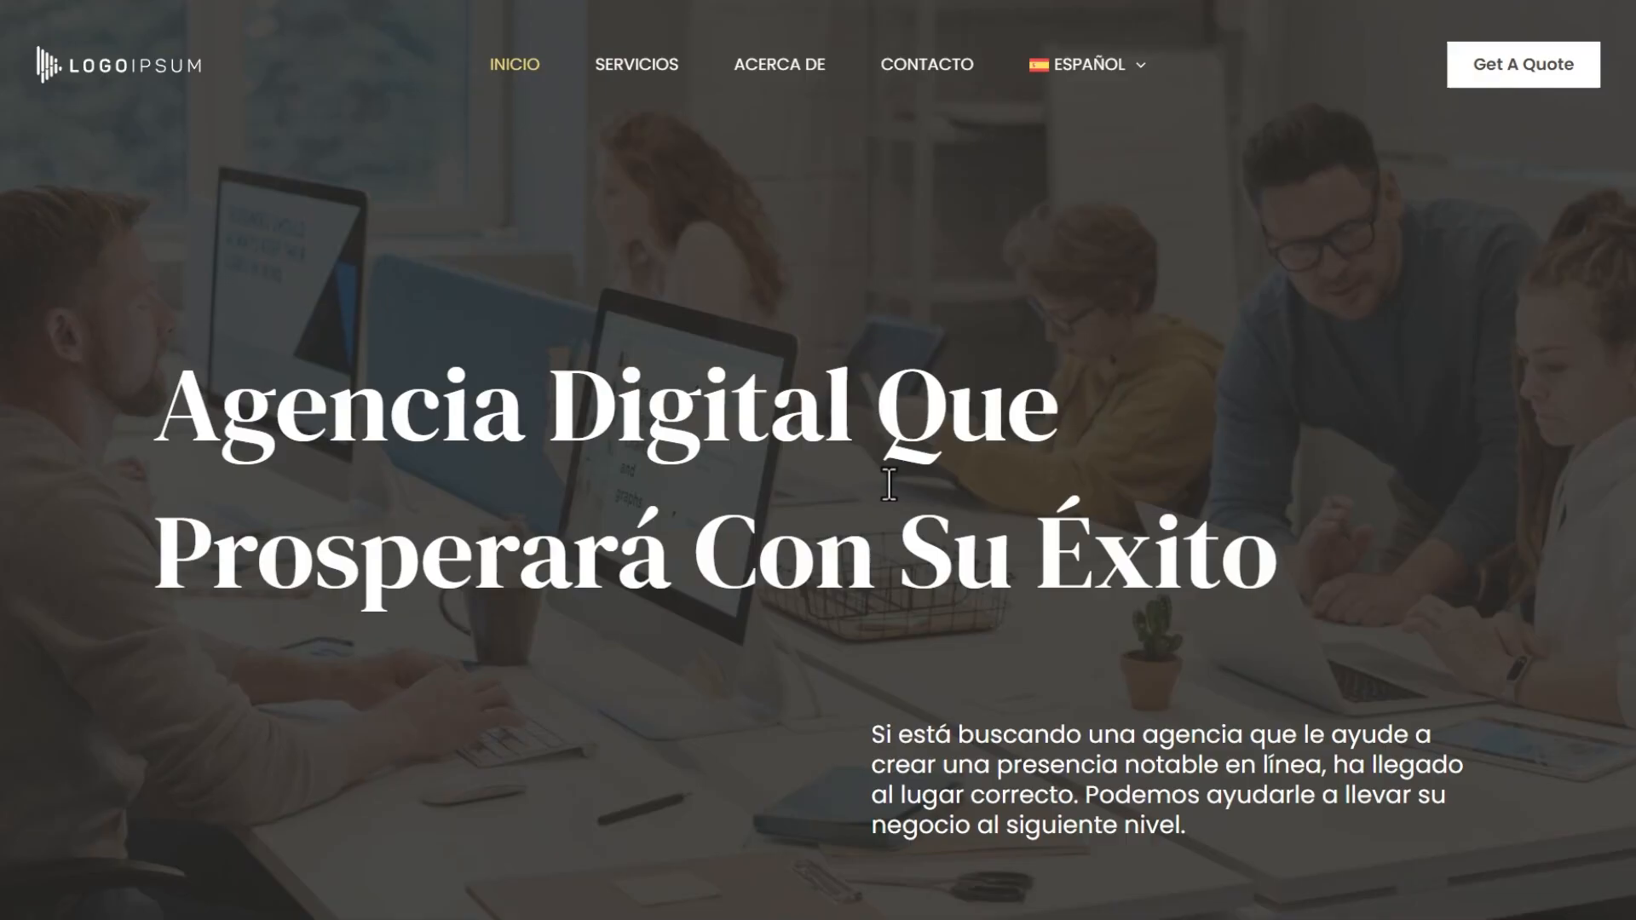
{"action": "scroll", "scroll_direction": "down", "scroll_amount": 3}
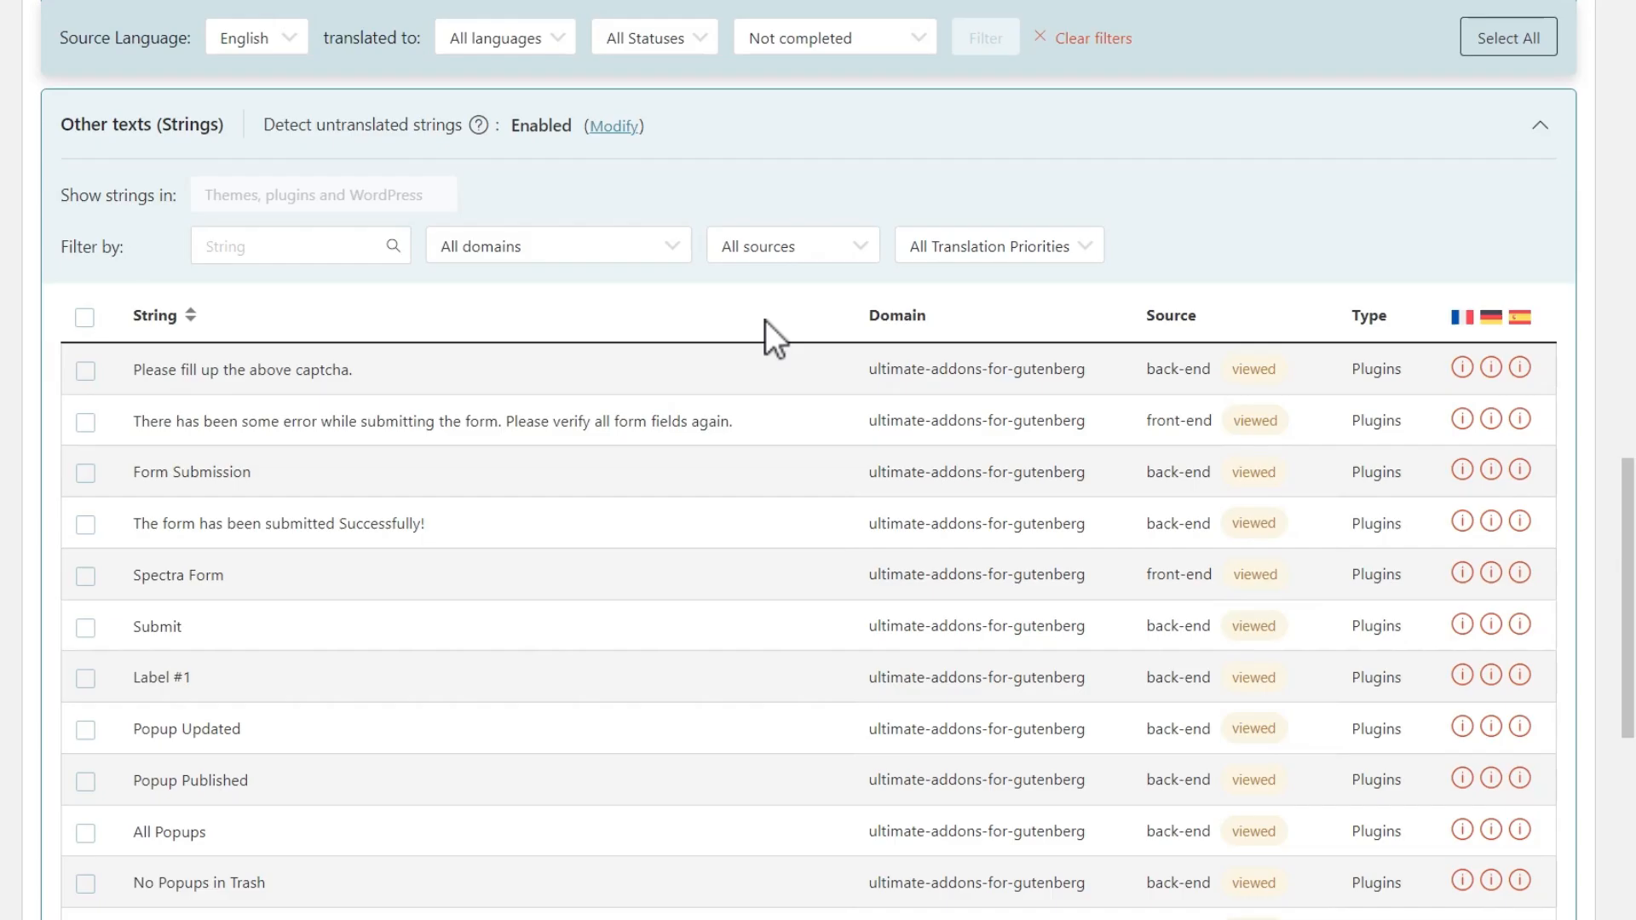
{"action": "mouse_move", "coordinate": [919, 164]}
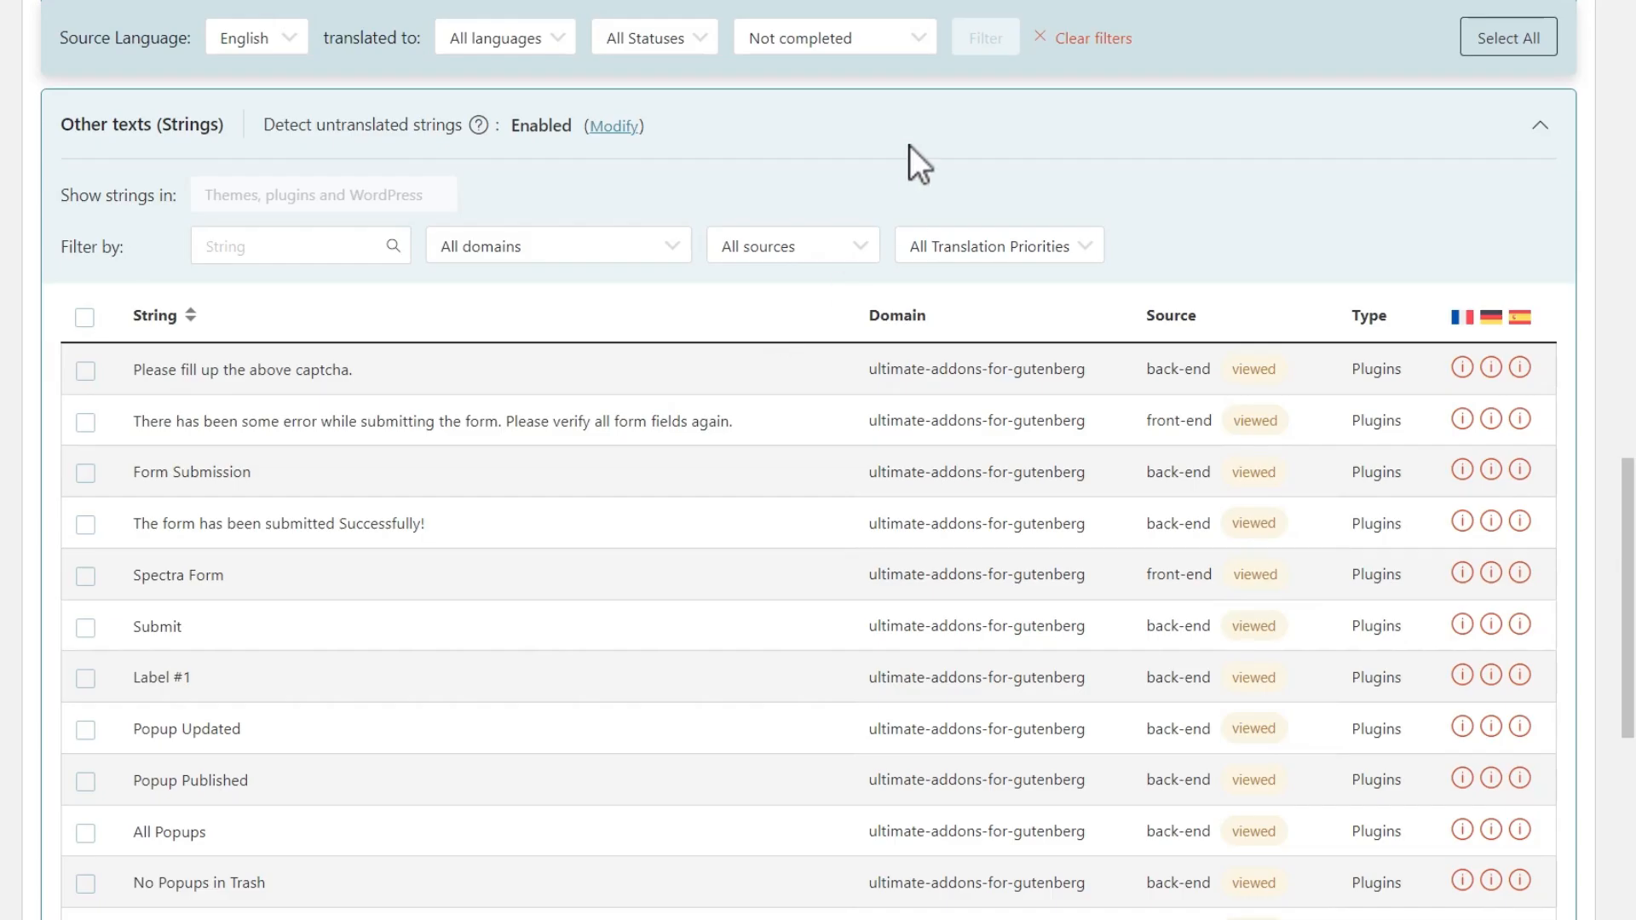
{"action": "mouse_move", "coordinate": [824, 209]}
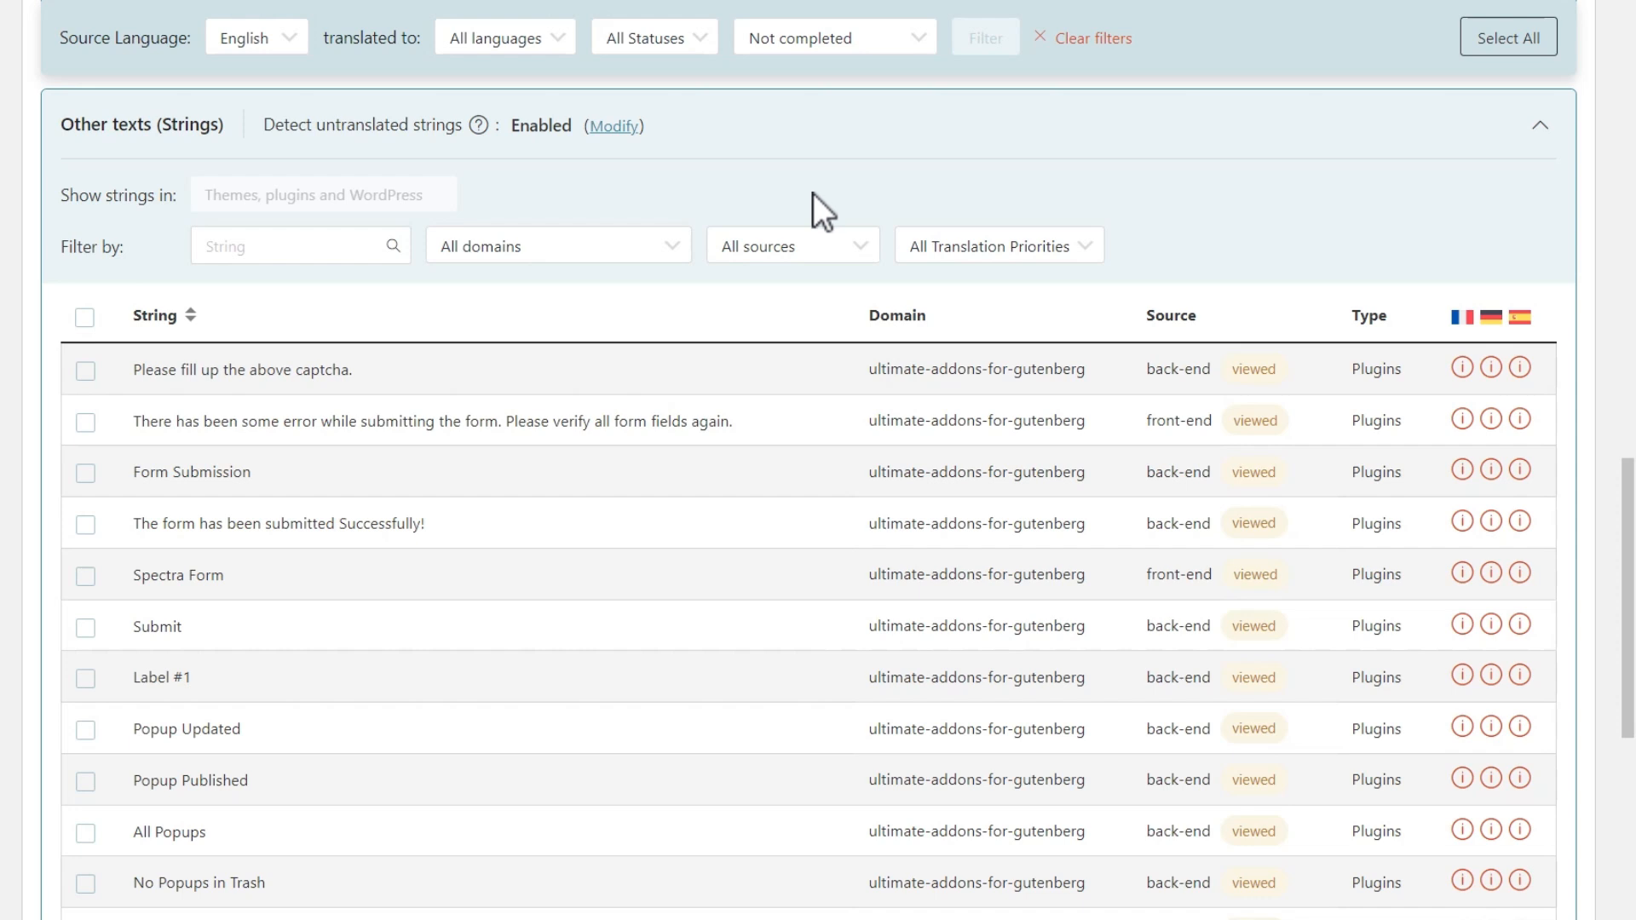
Filter strings to Frontend (viewed), select all eight, and send them for automatic translation.
{"action": "left_click", "coordinate": [791, 245]}
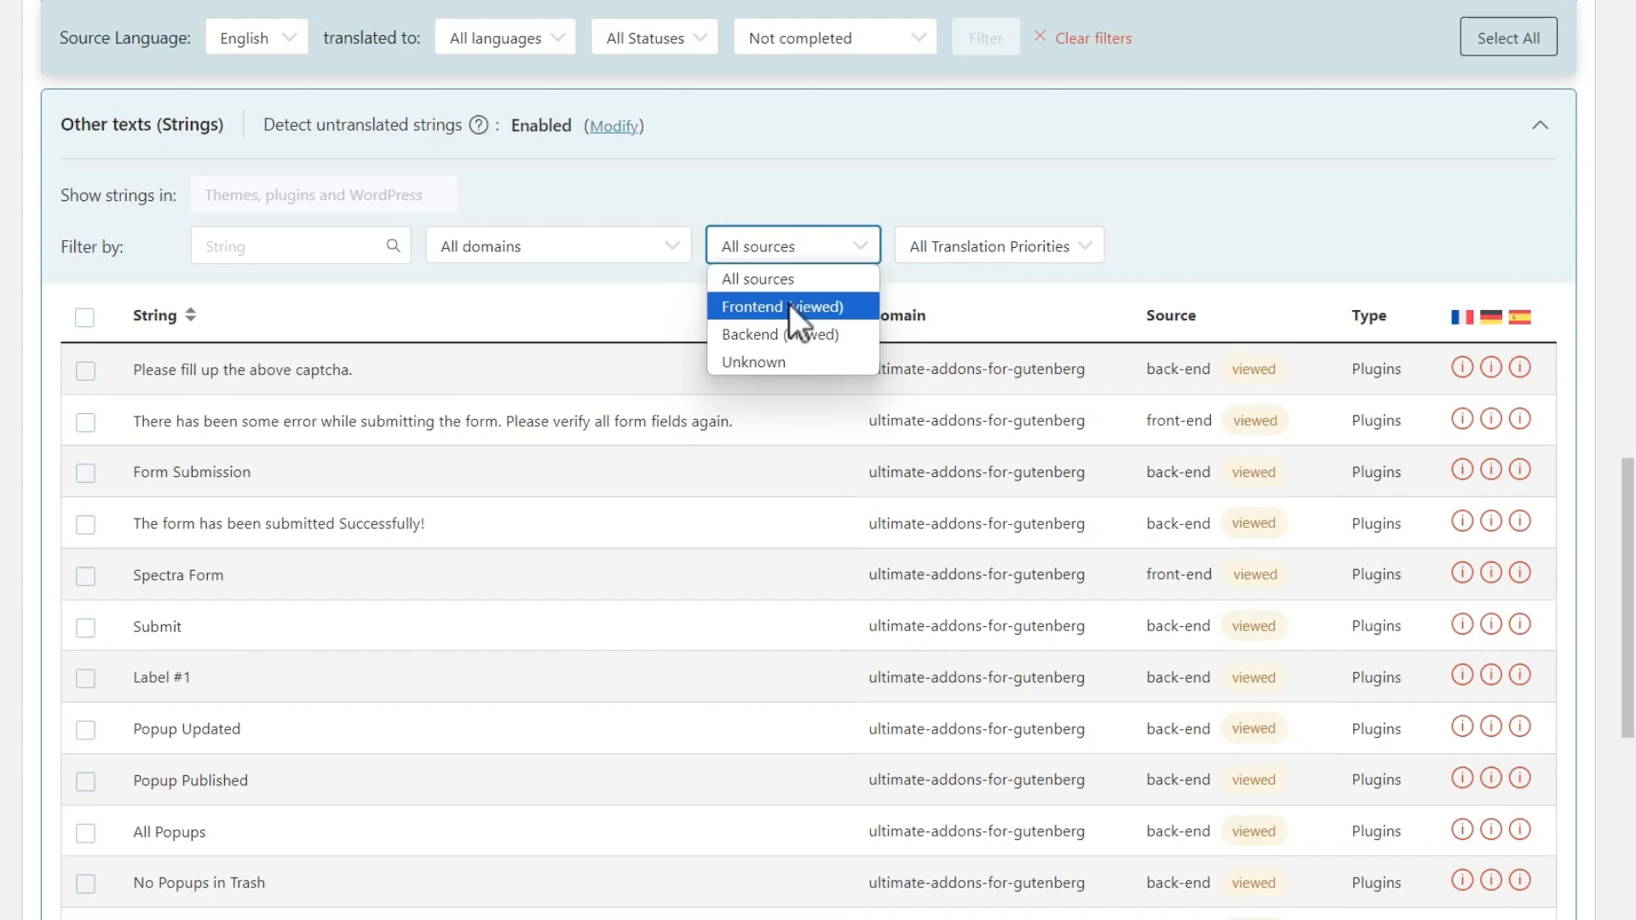
{"action": "left_click", "coordinate": [781, 307]}
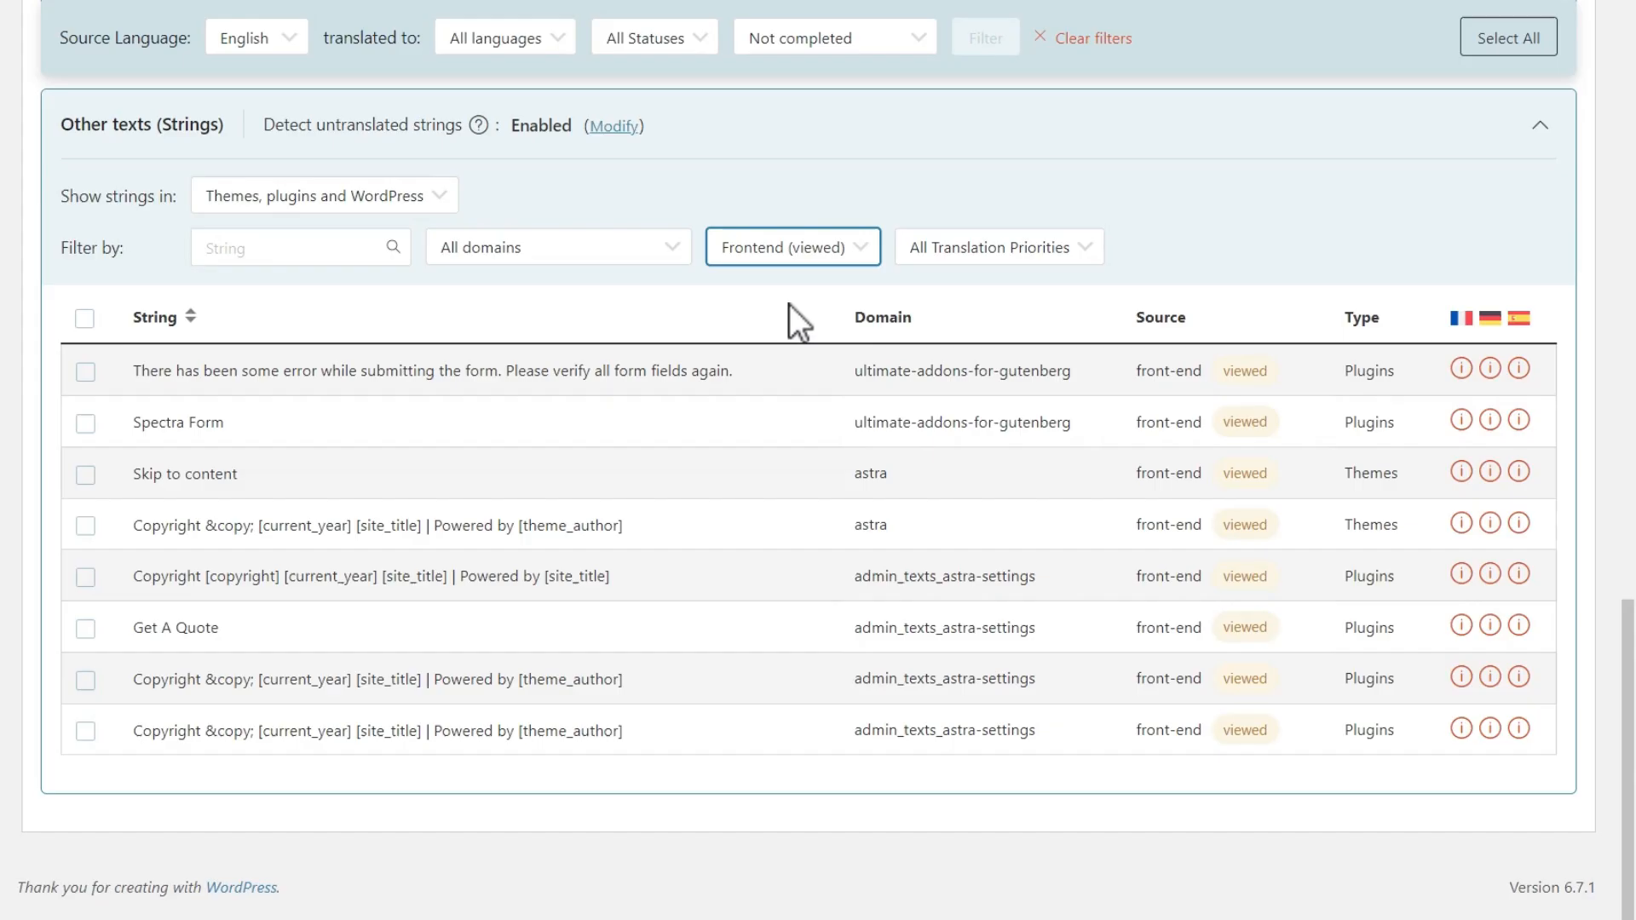
{"action": "left_click", "coordinate": [83, 318]}
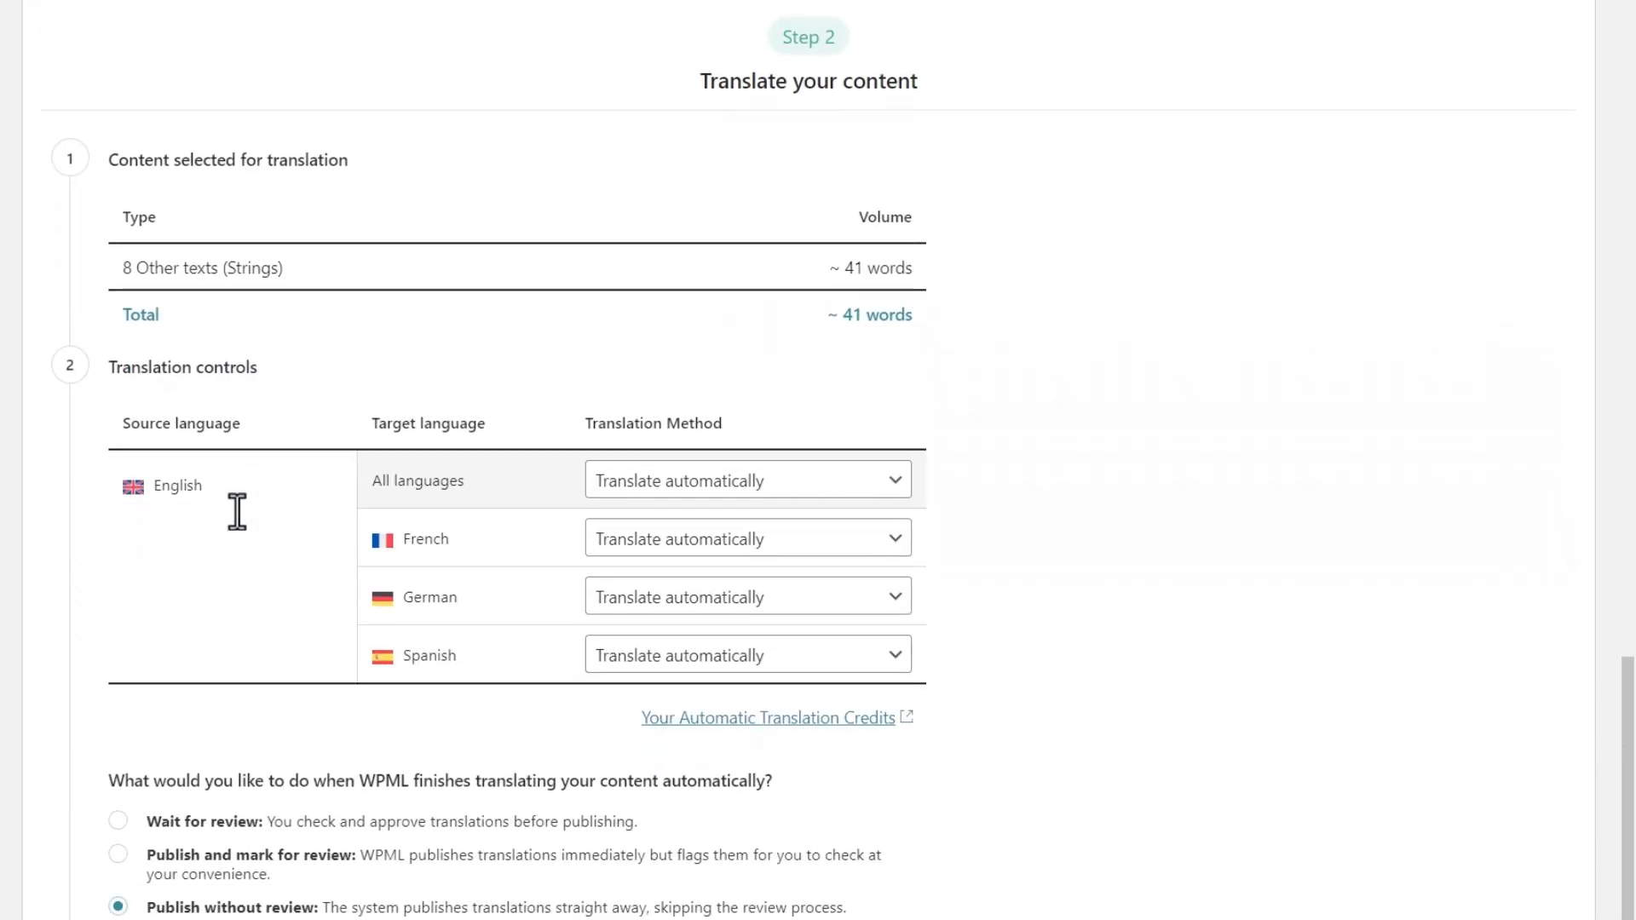
{"action": "scroll", "scroll_direction": "down", "scroll_amount": 3}
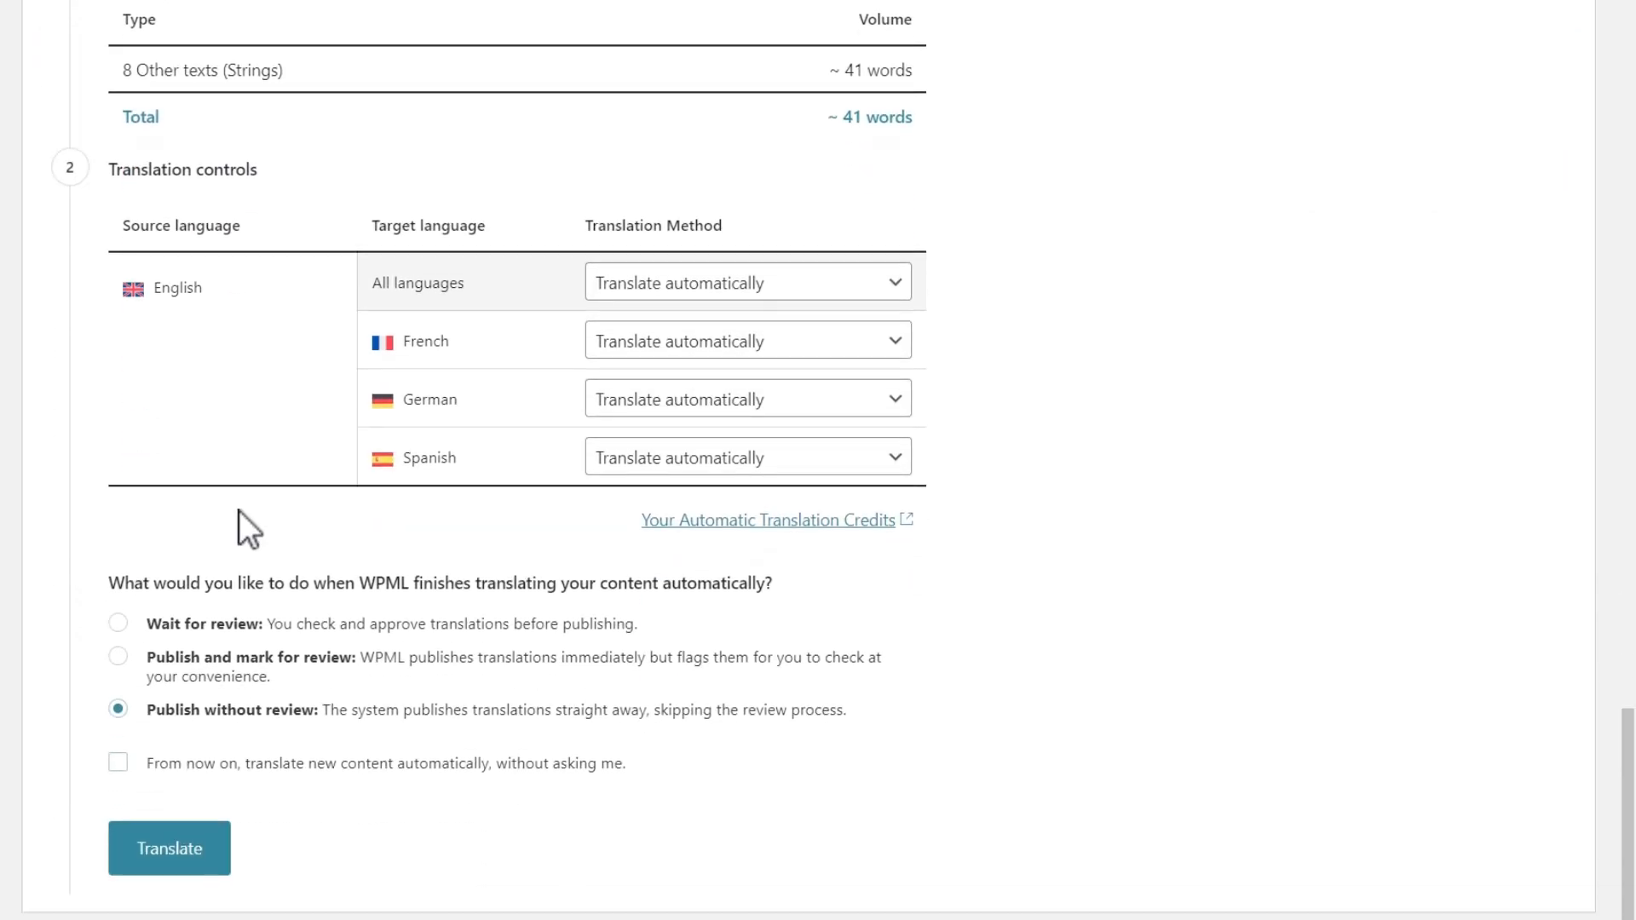
{"action": "left_click", "coordinate": [168, 847]}
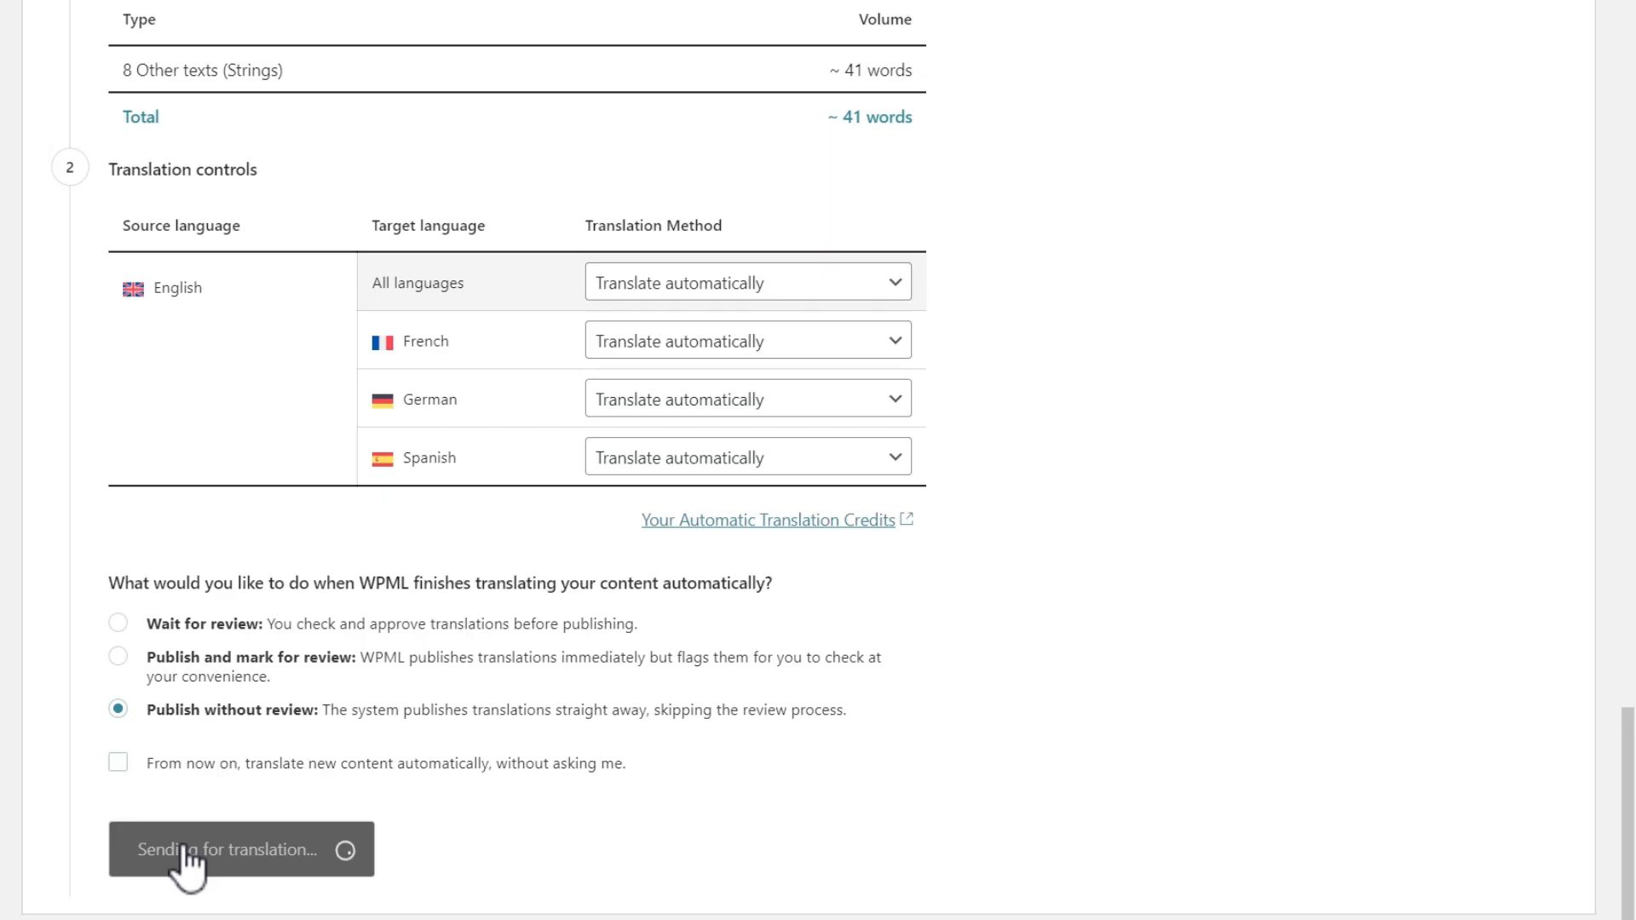
{"action": "left_click", "coordinate": [240, 849]}
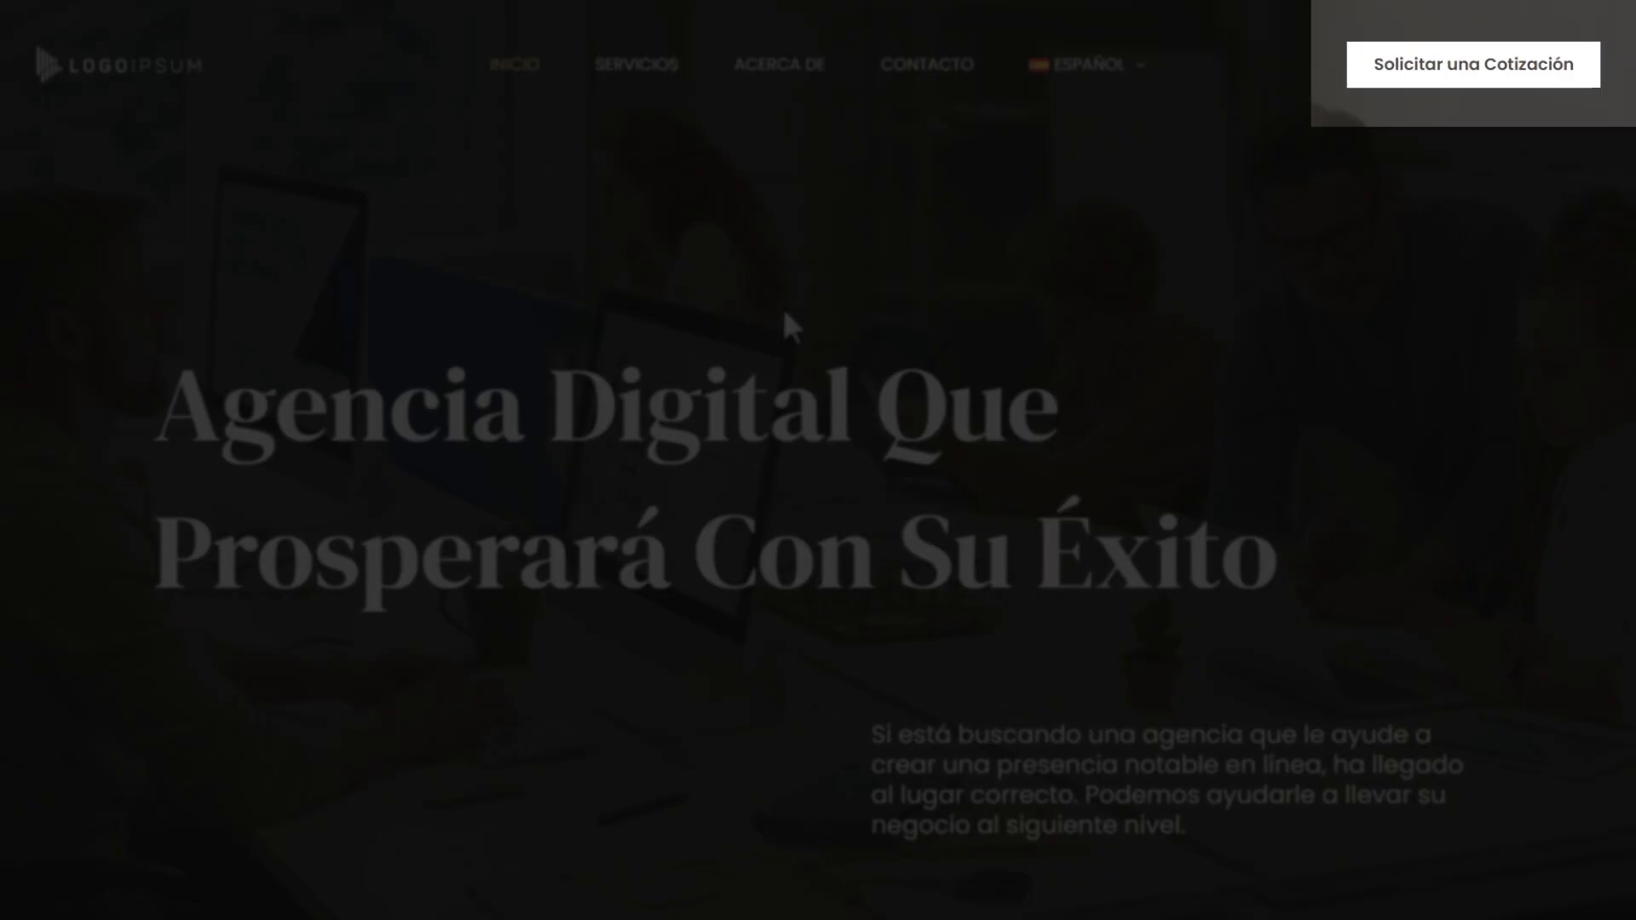
{"action": "scroll", "scroll_direction": "down", "scroll_amount": 3}
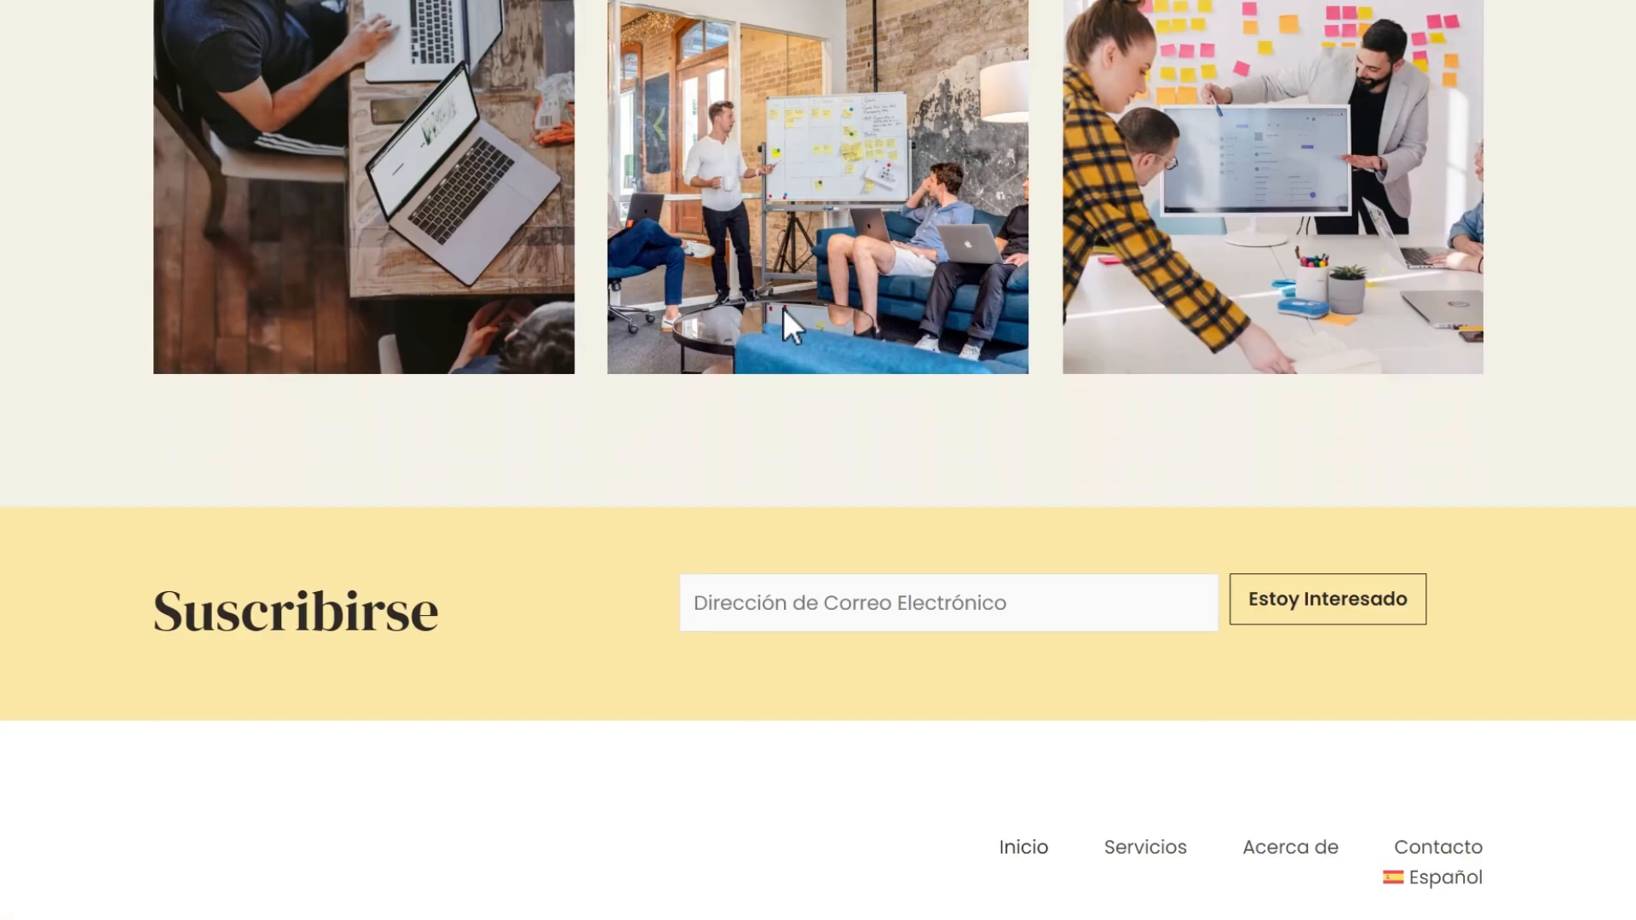
{"action": "scroll", "scroll_direction": "down", "scroll_amount": 3}
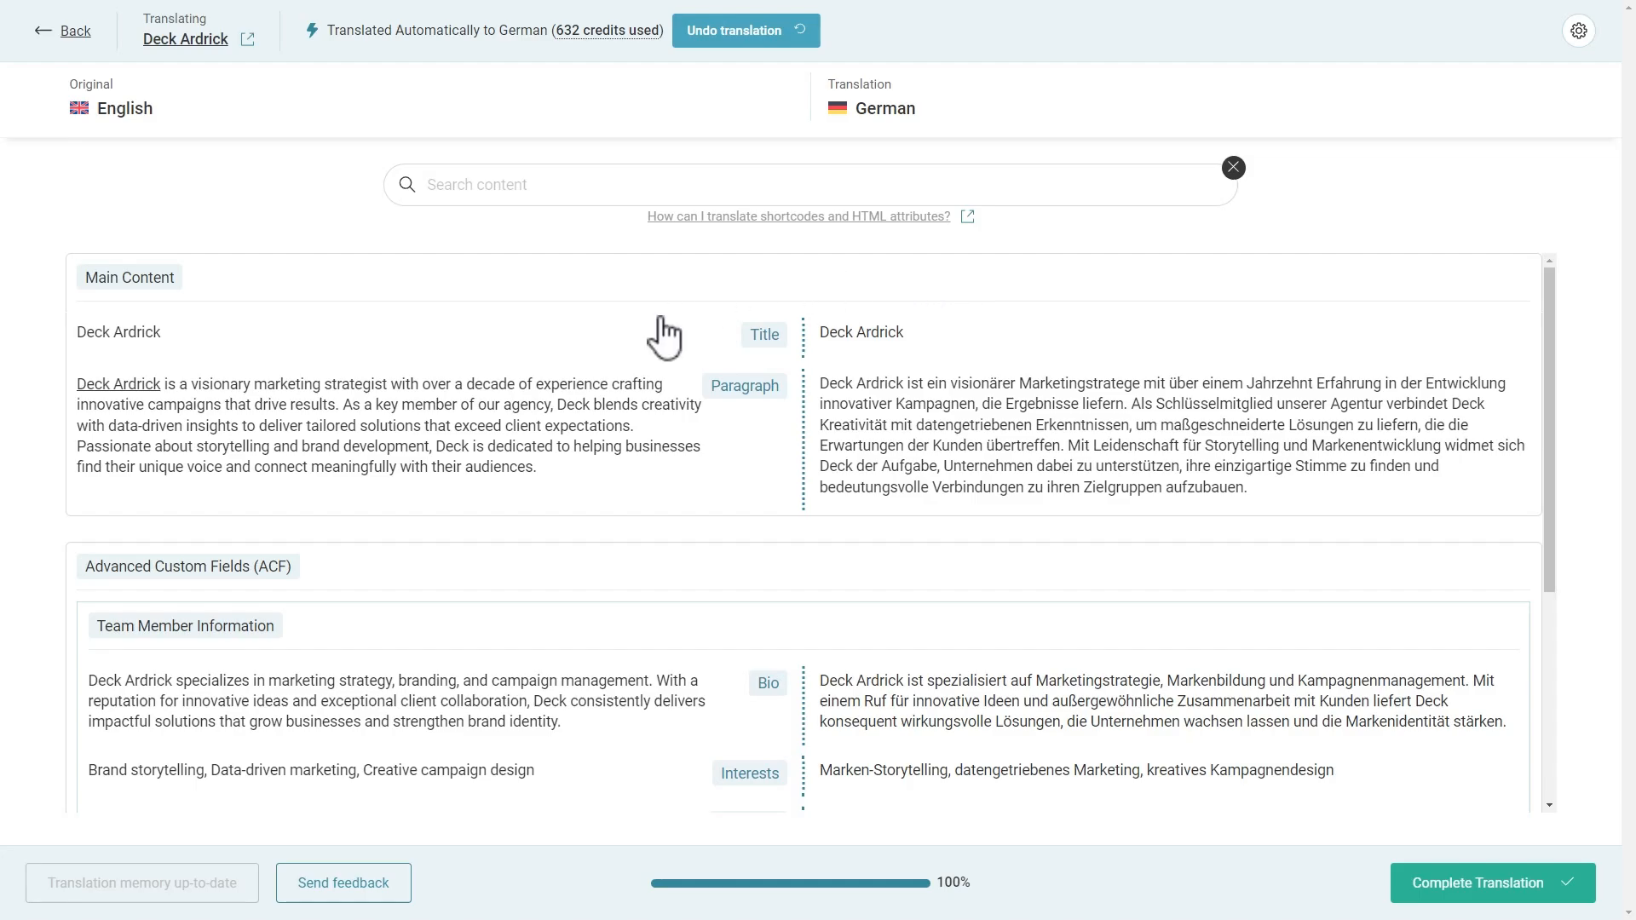
{"action": "mouse_move", "coordinate": [1126, 461]}
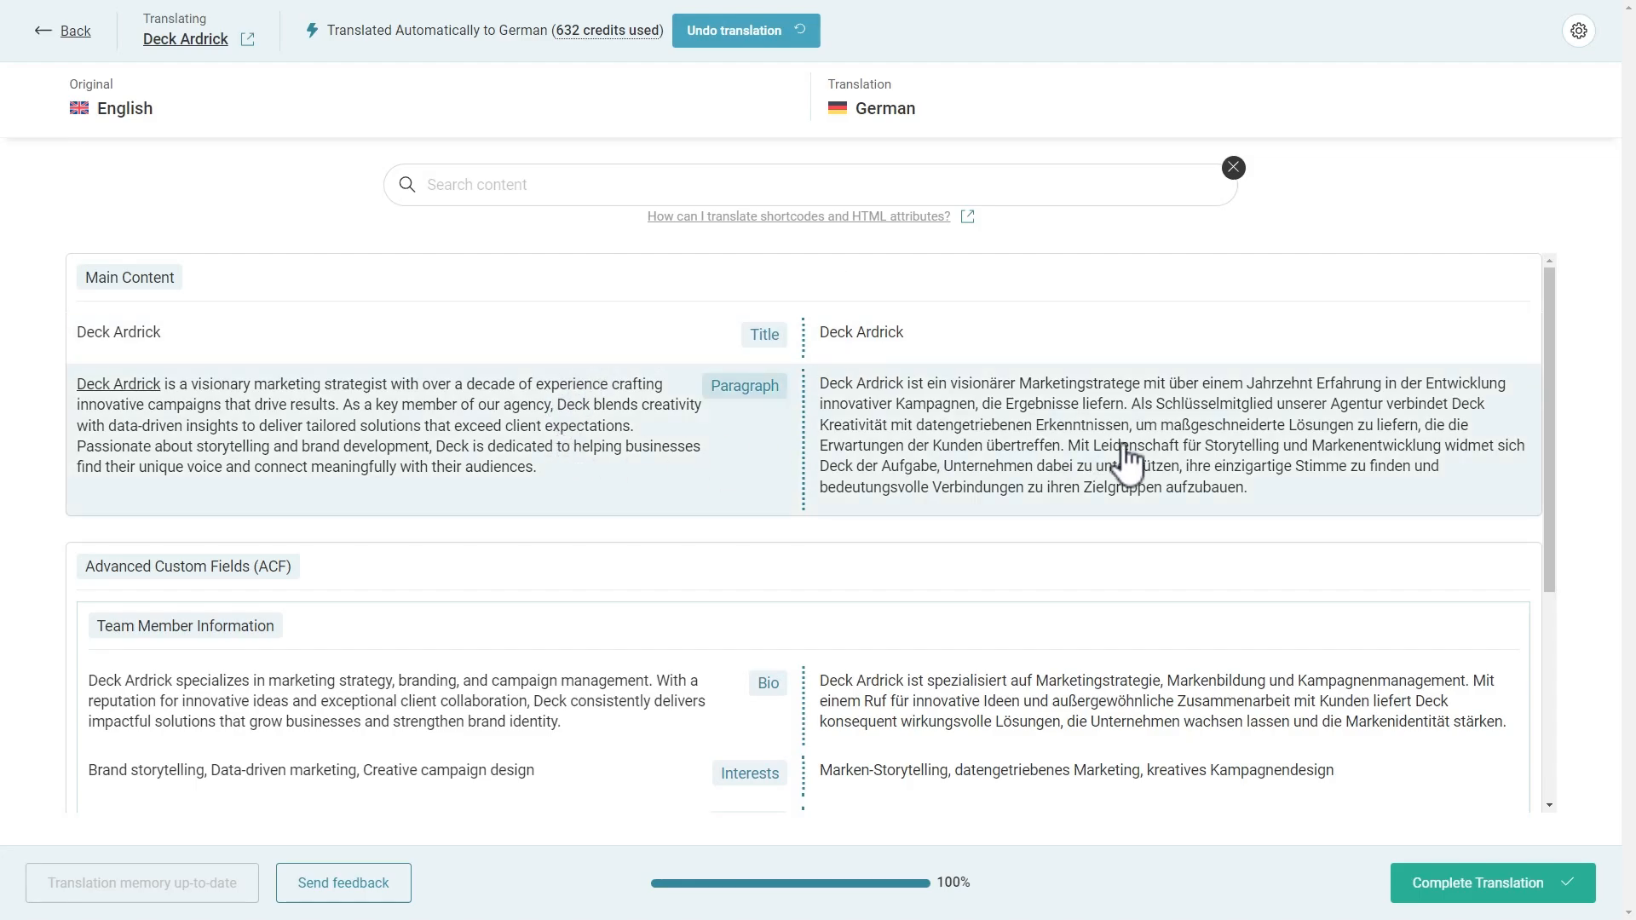
{"action": "left_click", "coordinate": [1148, 438]}
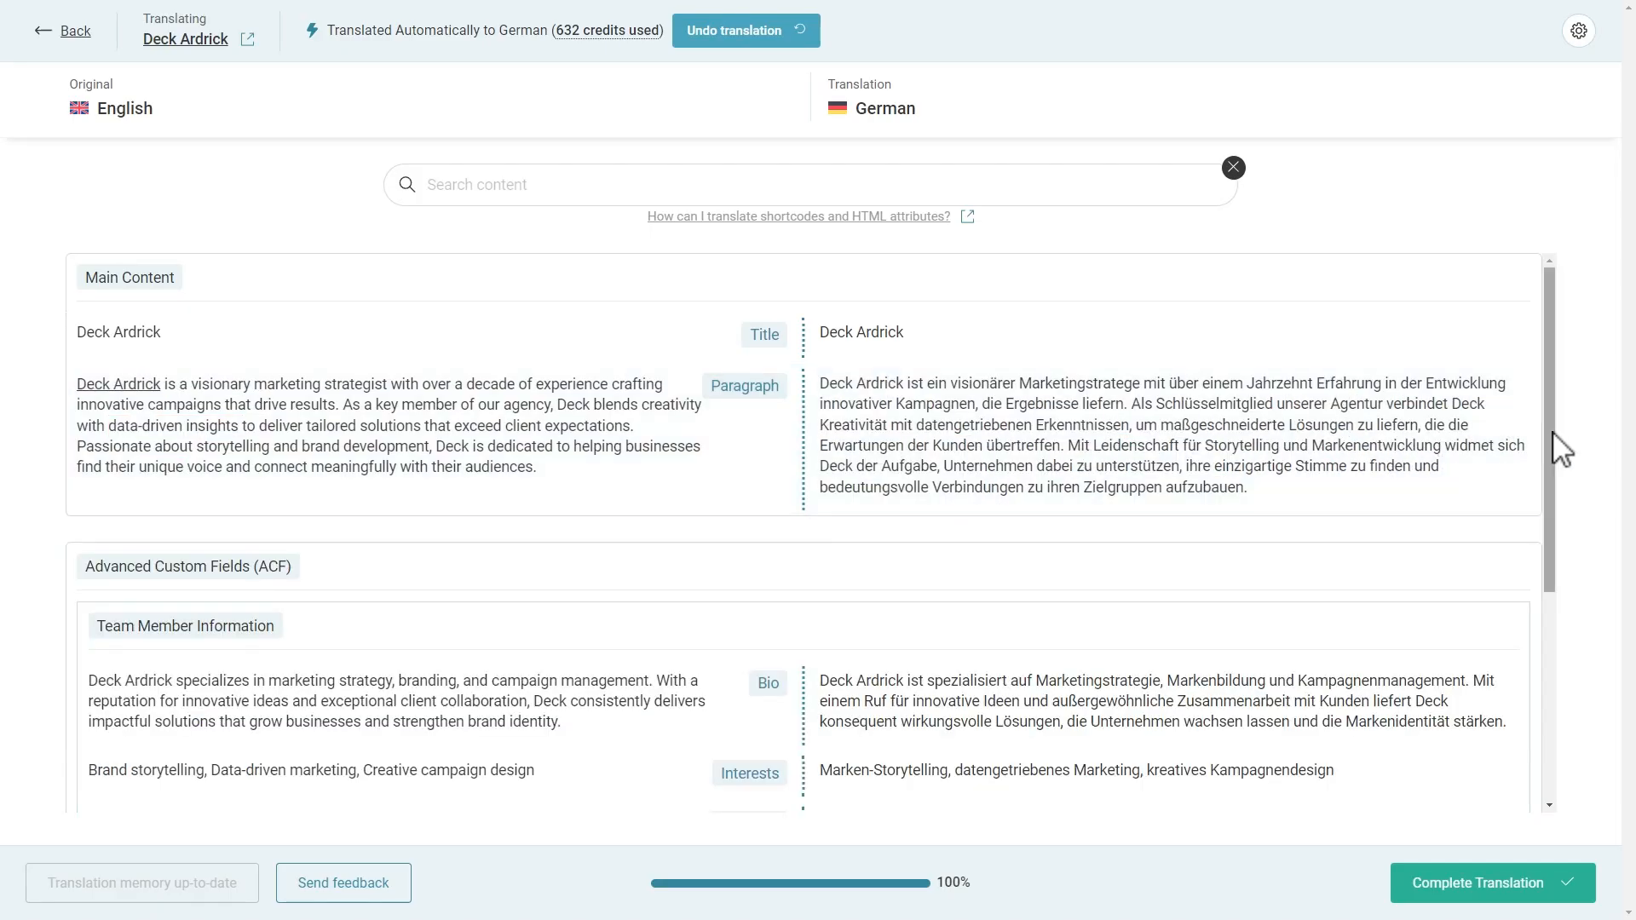
{"action": "scroll", "scroll_direction": "down", "scroll_amount": 3}
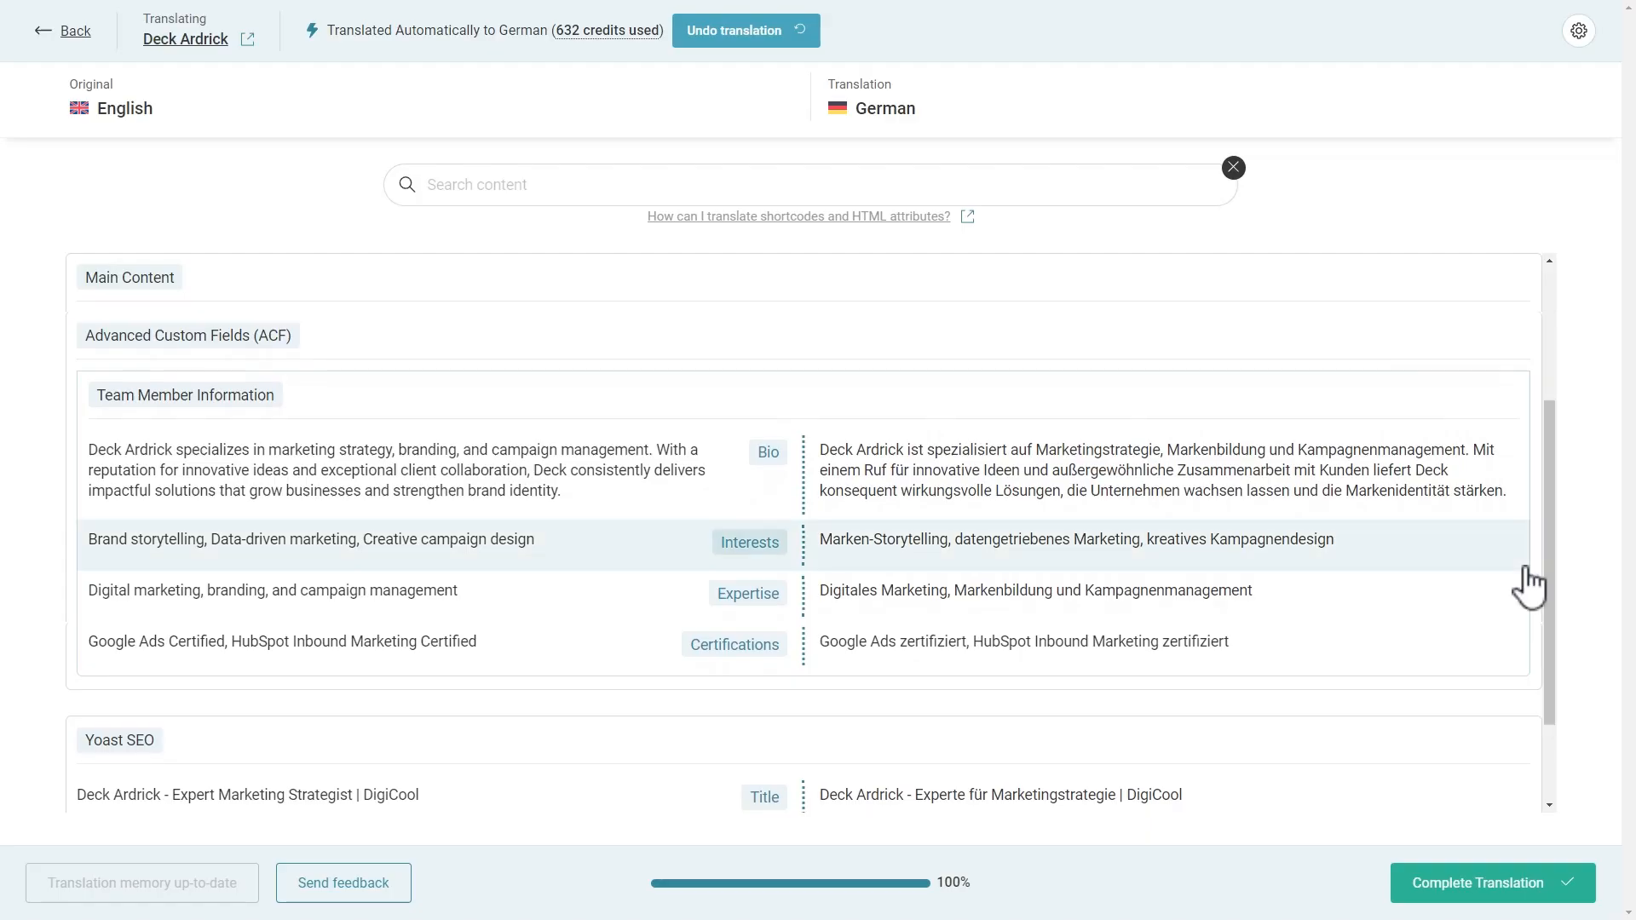
{"action": "scroll", "scroll_direction": "down", "scroll_amount": 3}
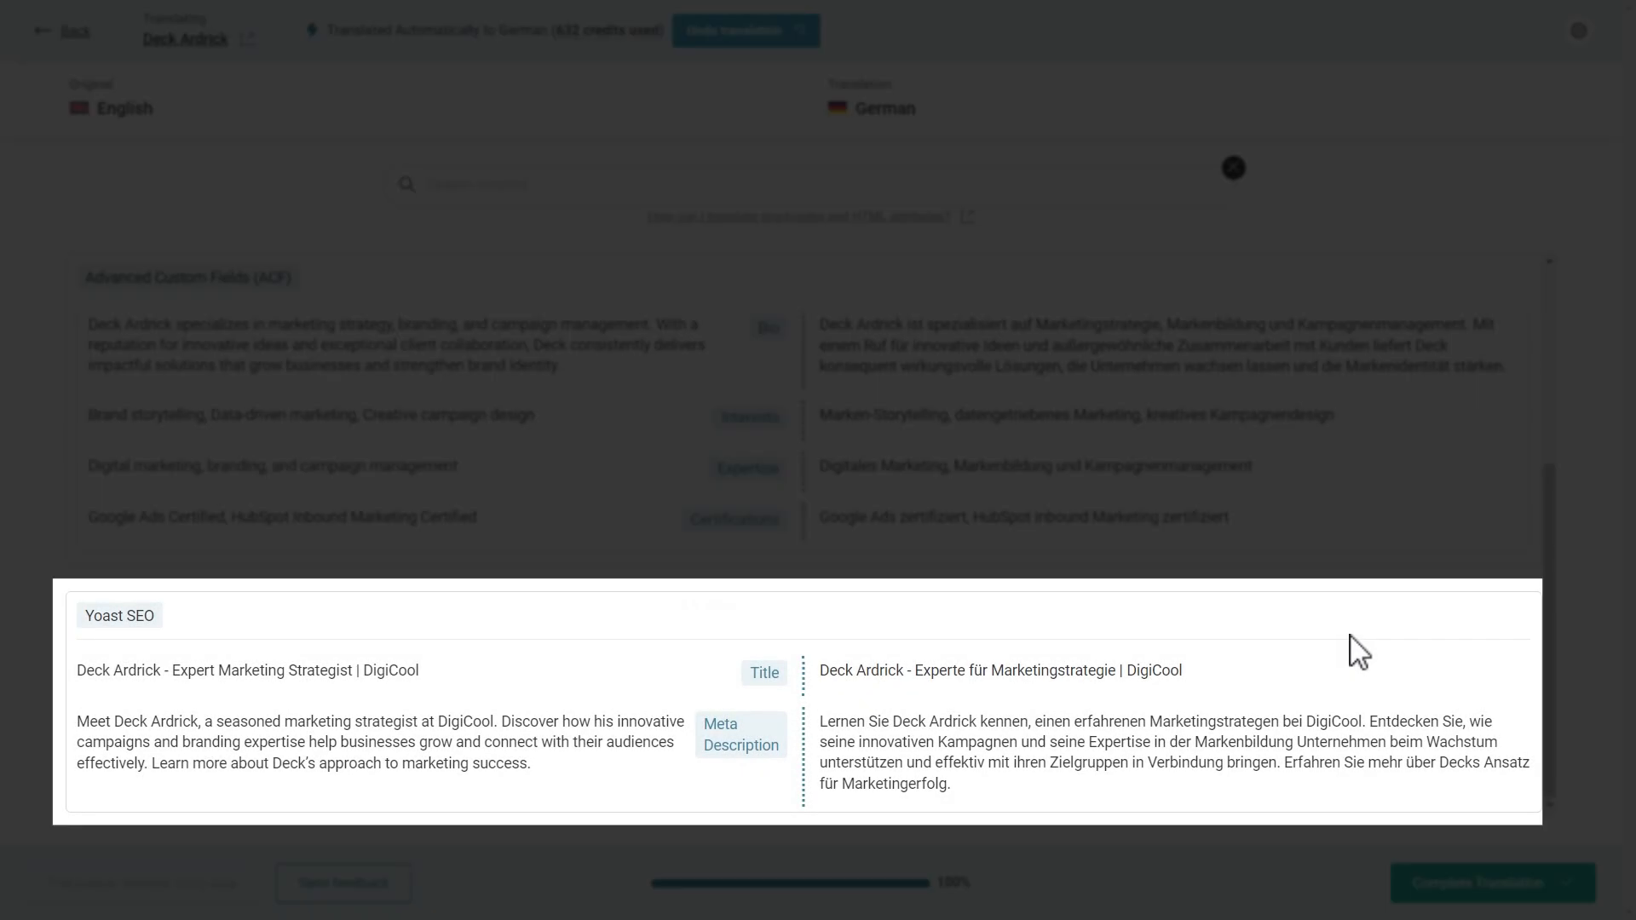
{"action": "left_click", "coordinate": [1233, 167]}
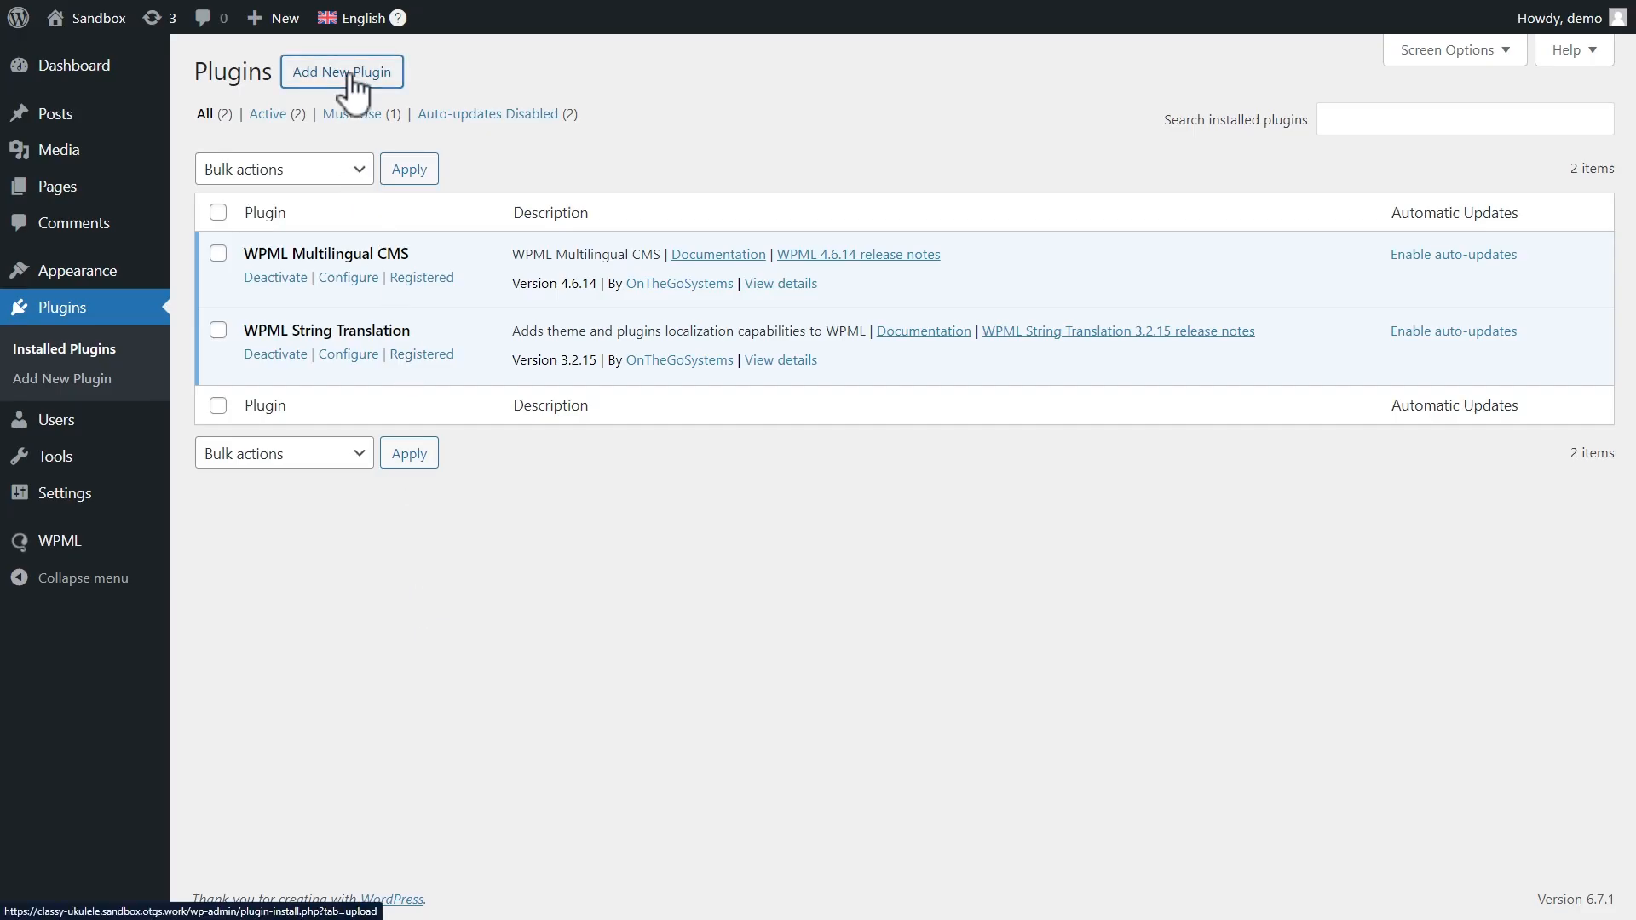
Check for updates on the Commercial plugins page and switch the updates channel to Beta.
{"action": "left_click", "coordinate": [340, 72]}
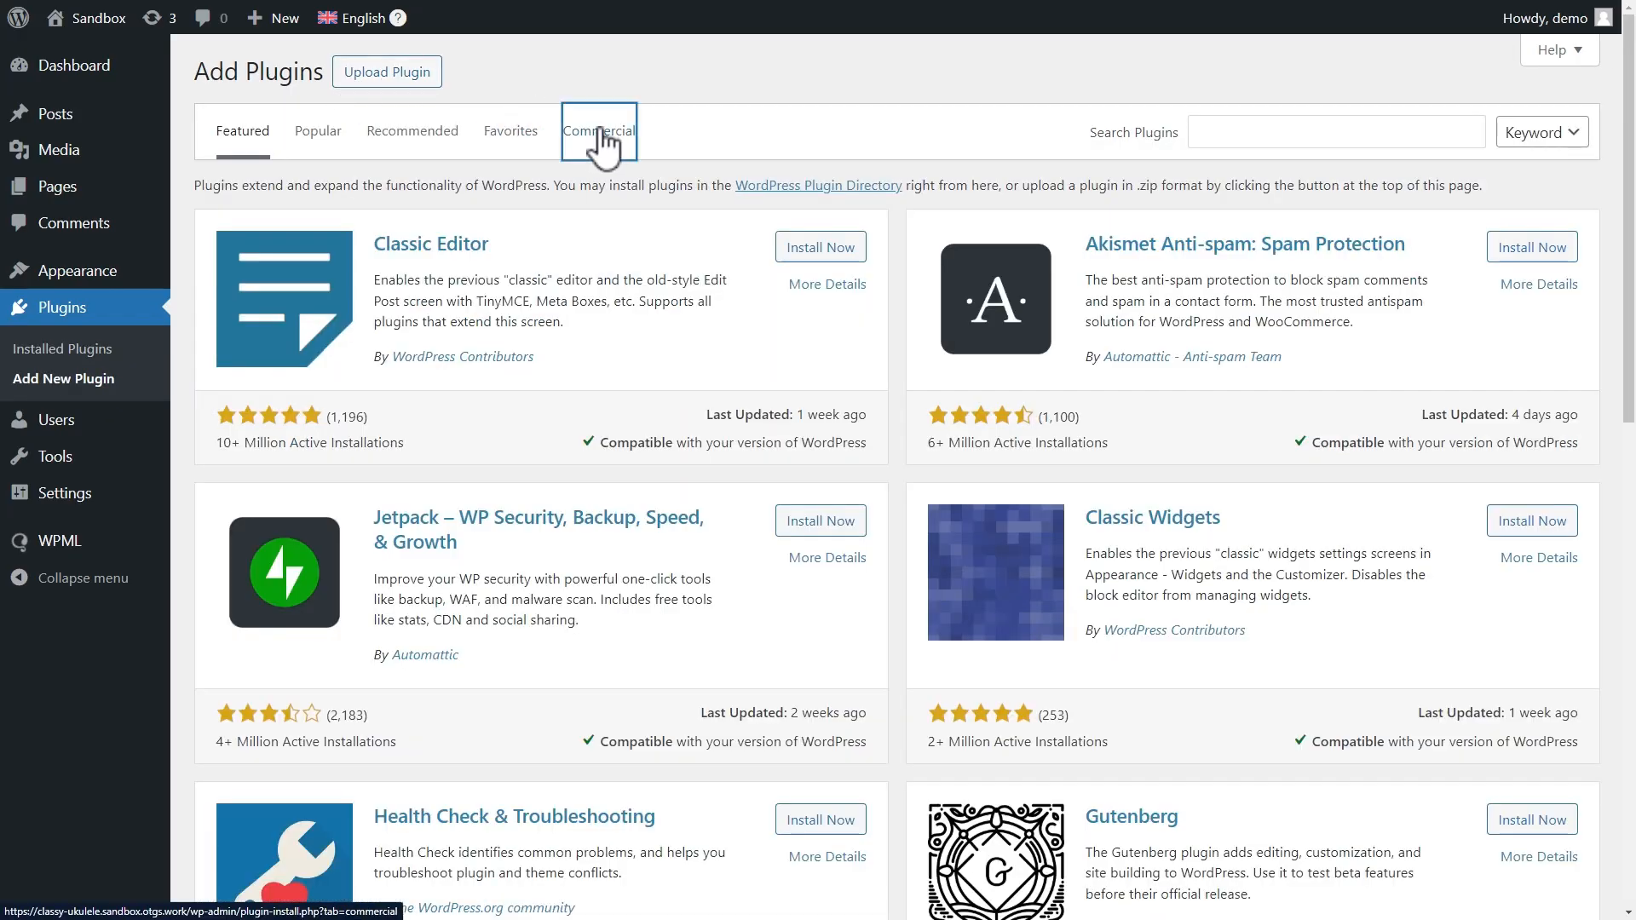
{"action": "left_click", "coordinate": [599, 130]}
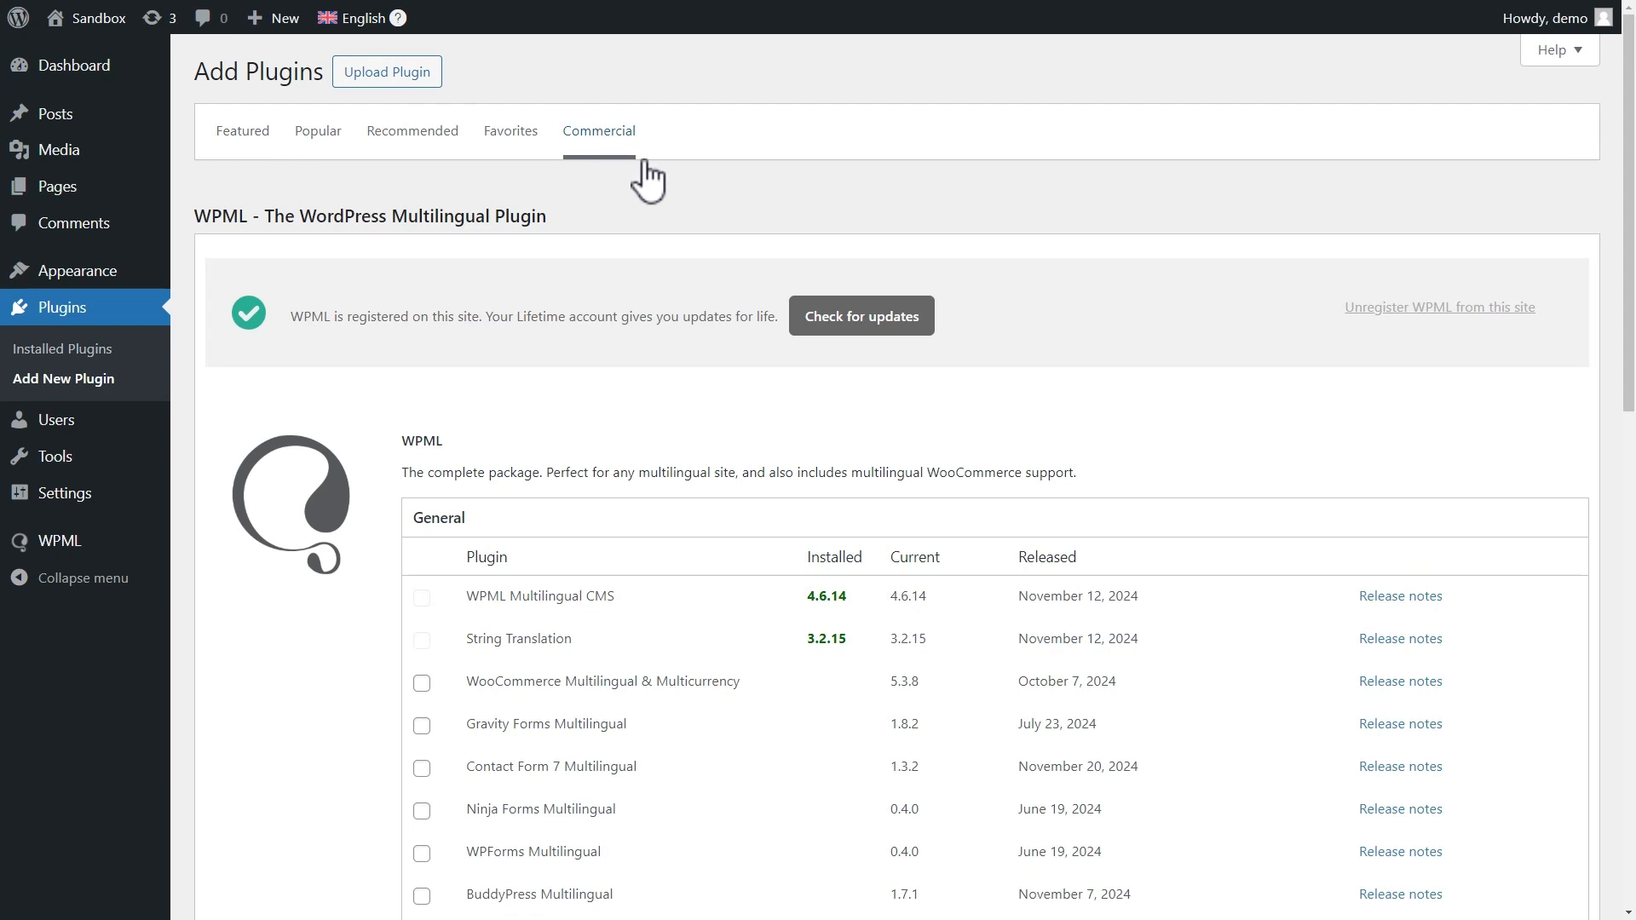
{"action": "left_click", "coordinate": [861, 316]}
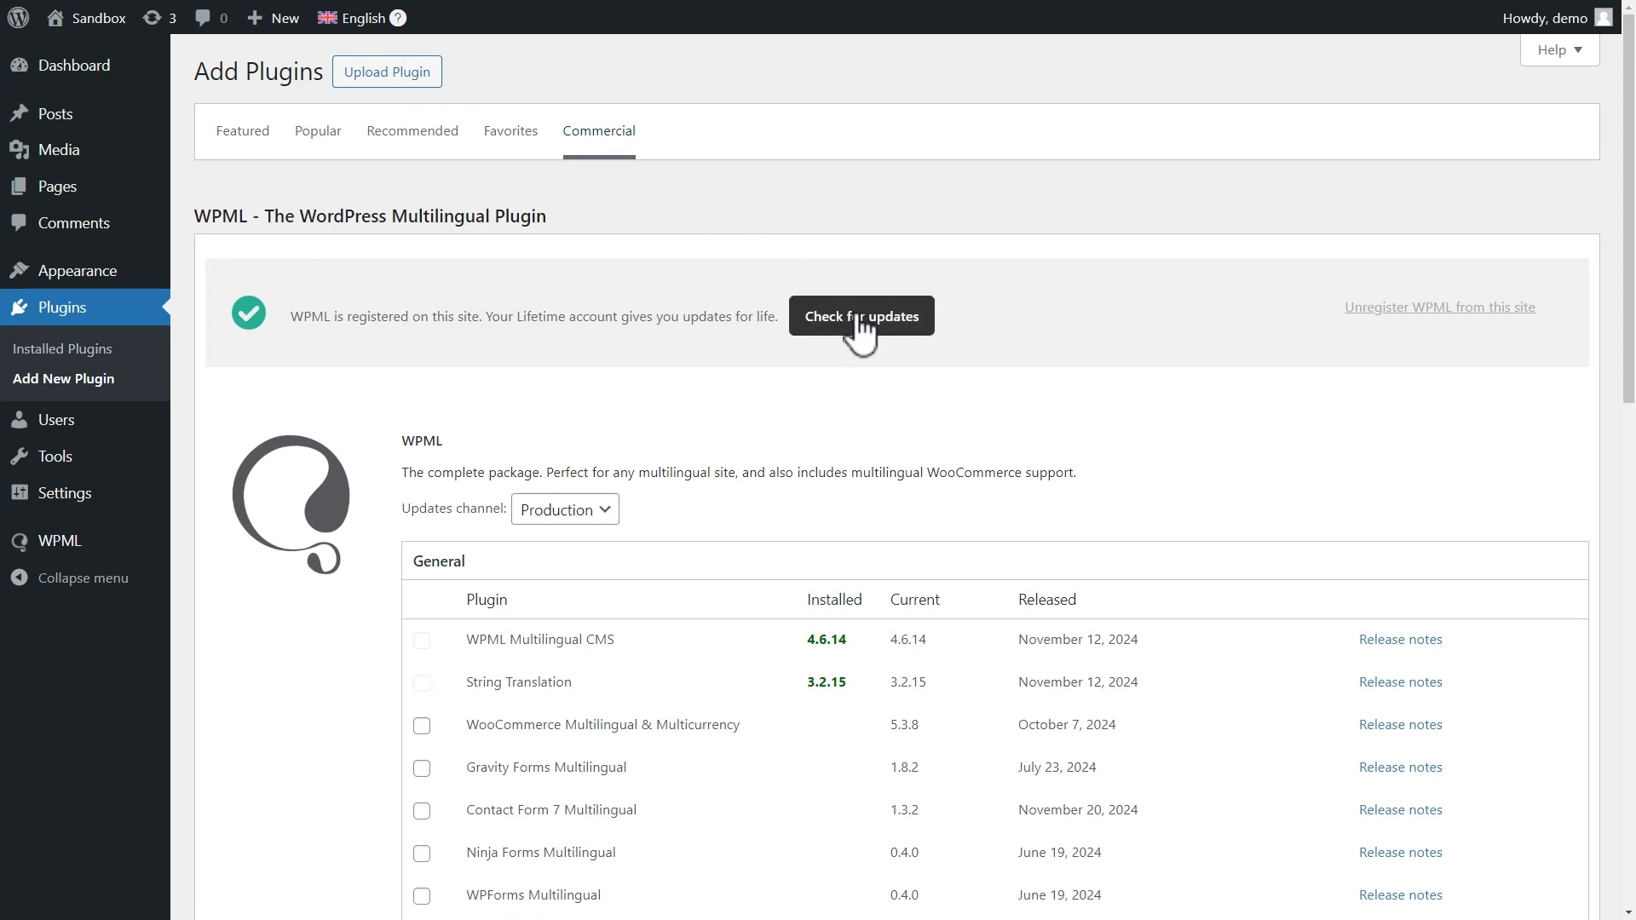
{"action": "left_click", "coordinate": [563, 510]}
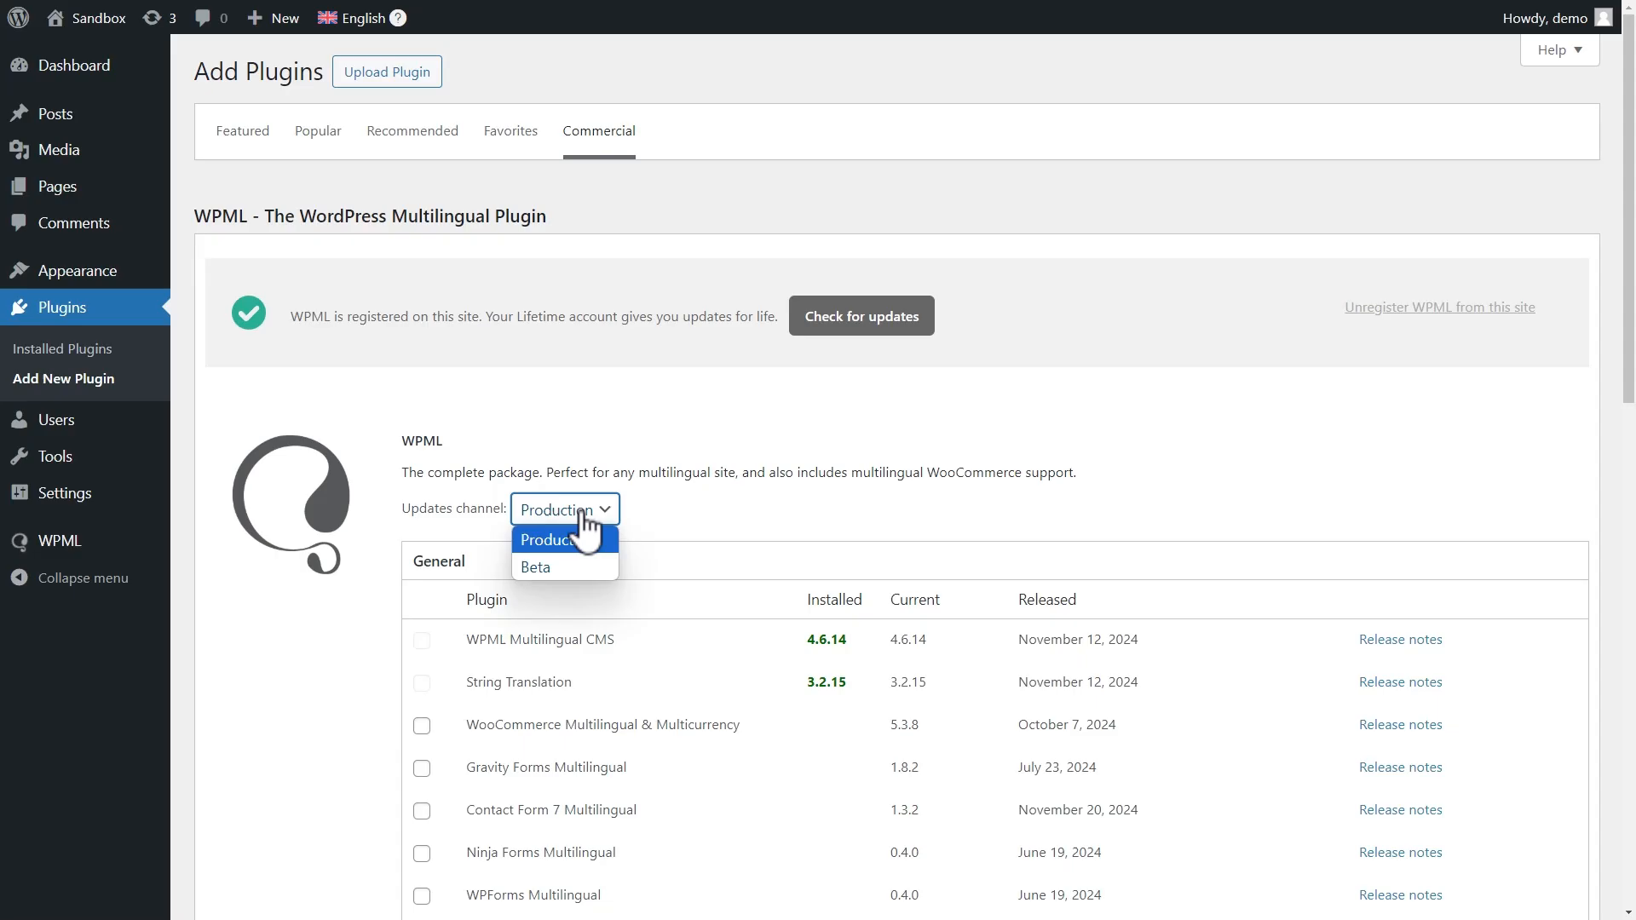
{"action": "left_click", "coordinate": [535, 566]}
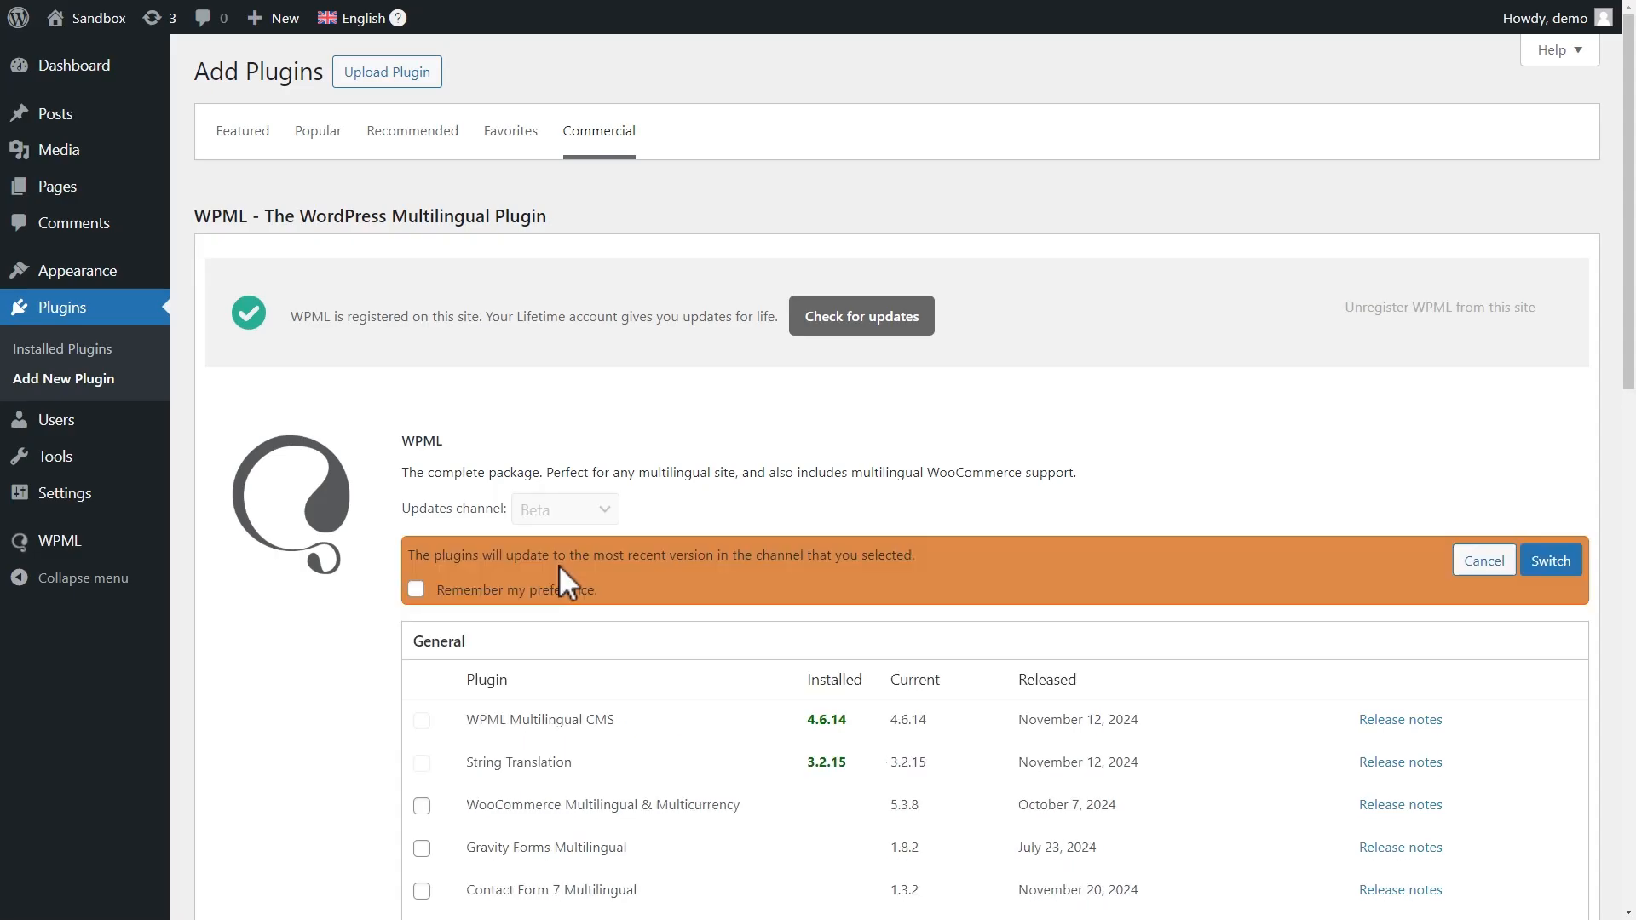
{"action": "left_click", "coordinate": [1550, 561]}
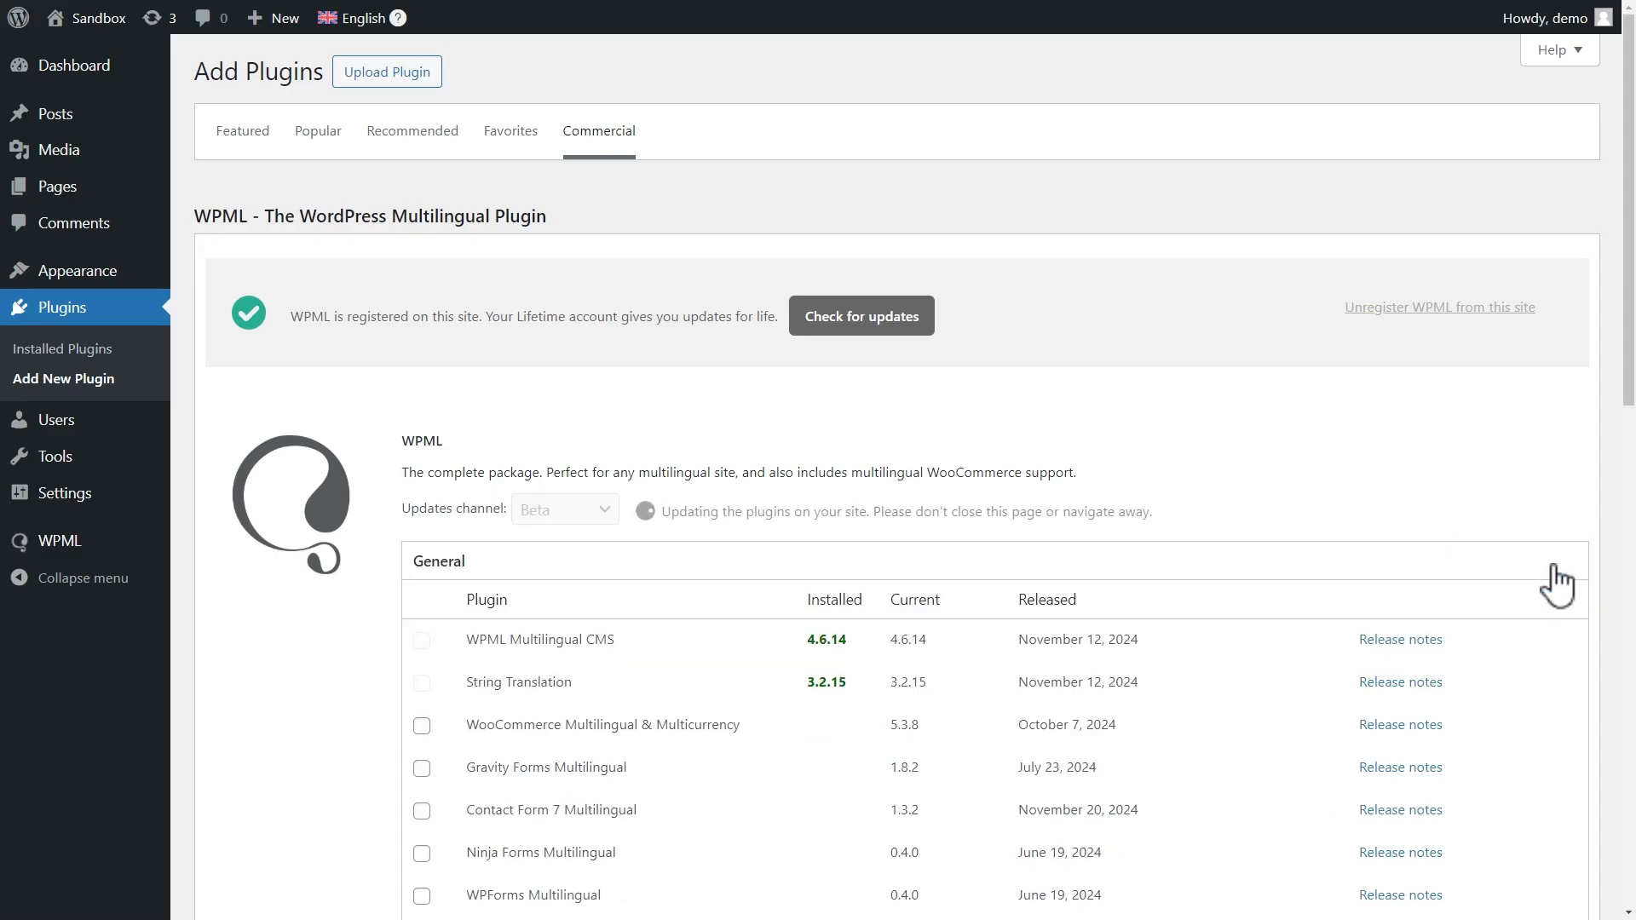